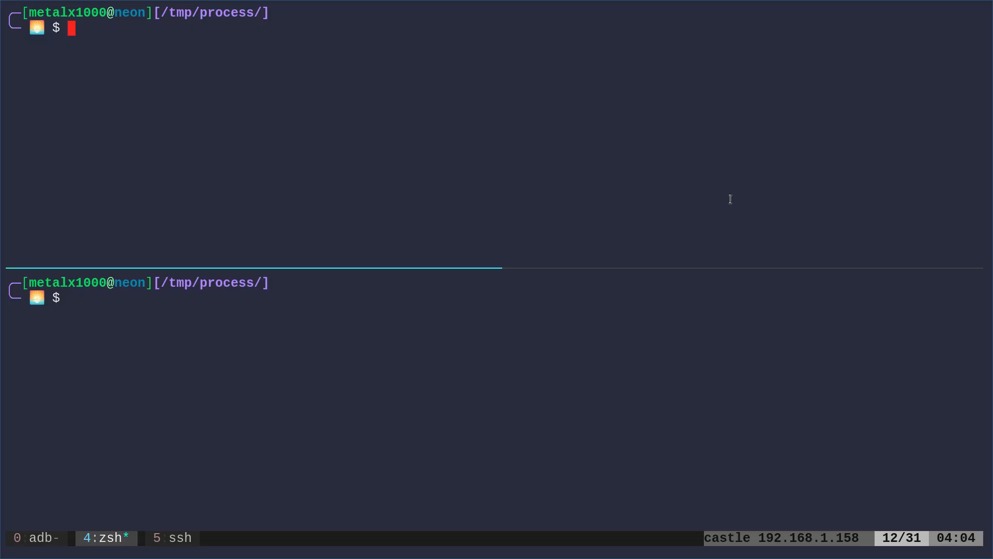
- Display process.sh, then launch another copy of the script and stop it with Ctrl-C
type("cat process.sh")
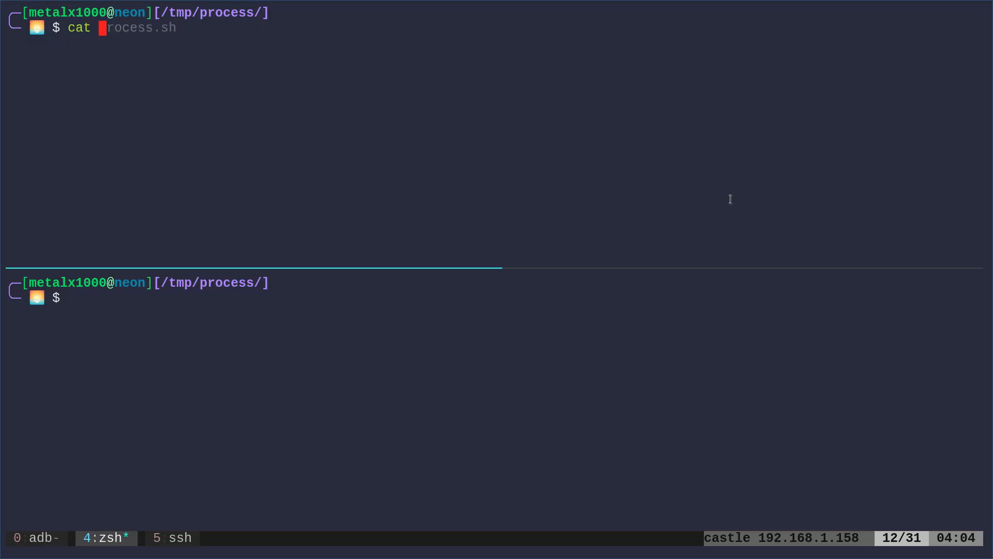
key("Return")
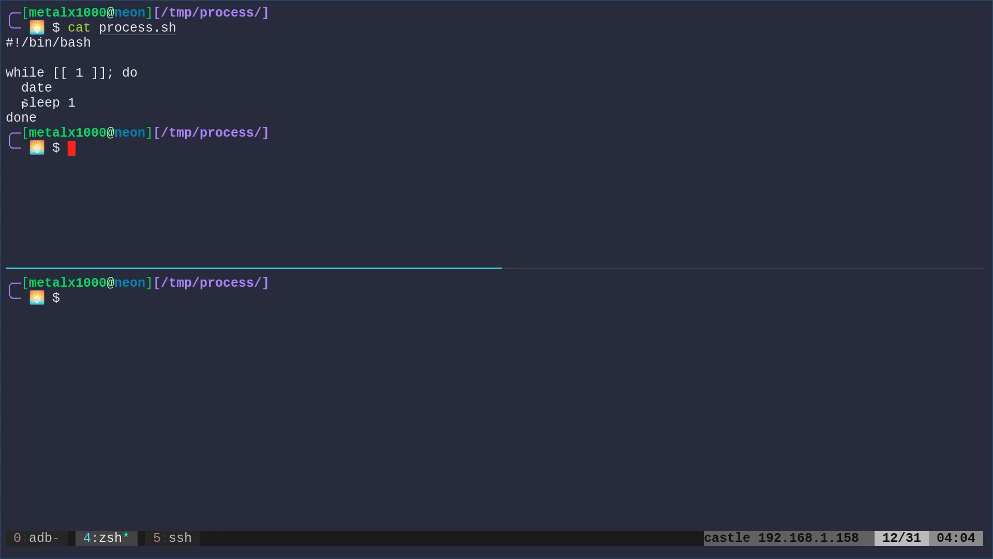
type("./rpo")
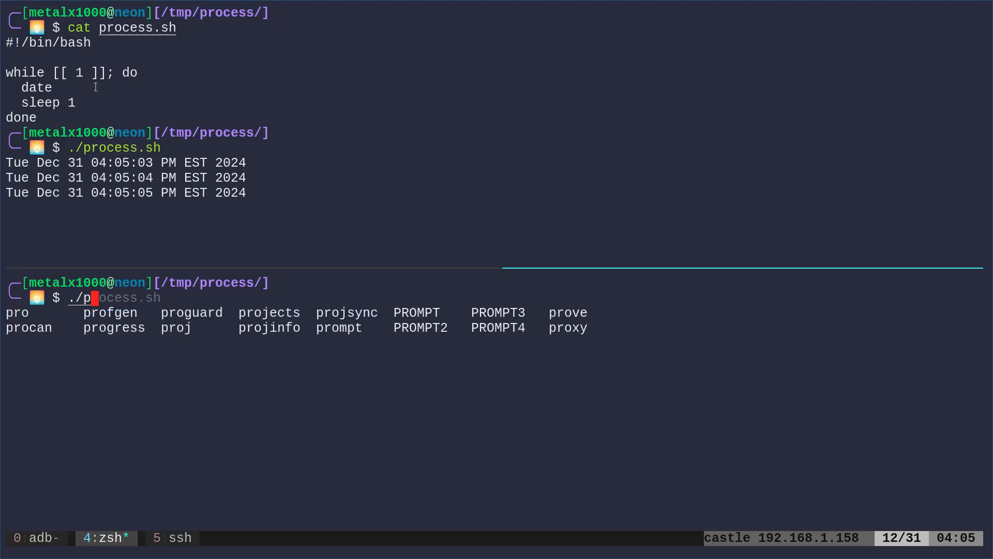
key("Return")
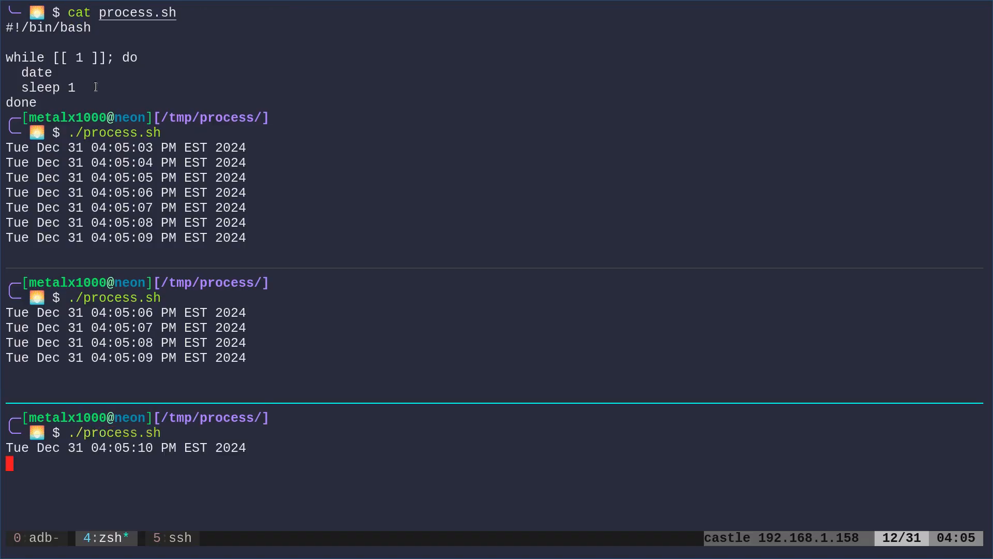
key("ctrl+c")
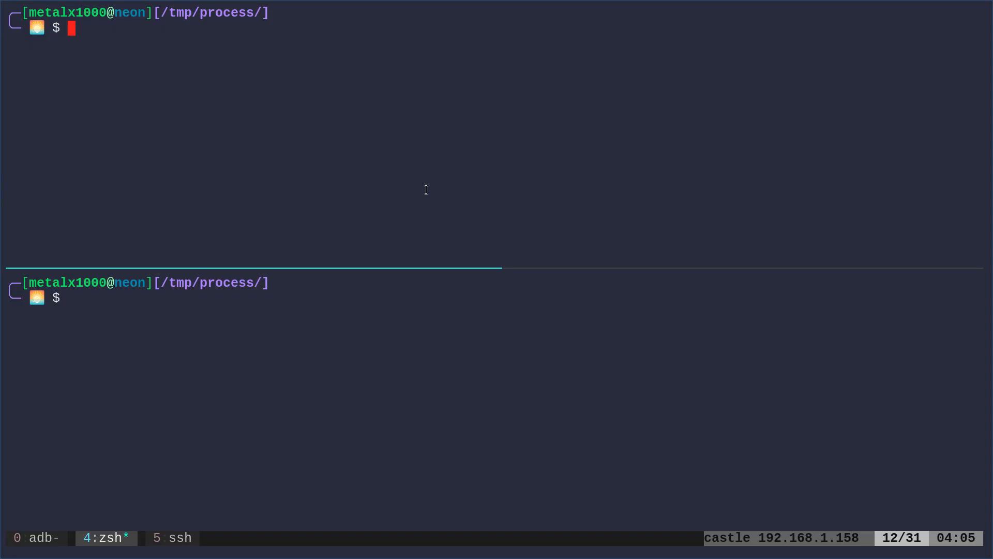
- Add the pidof -o %PPID -x "$0" guard line in vim and list running bash PIDs
type("vim process.sh")
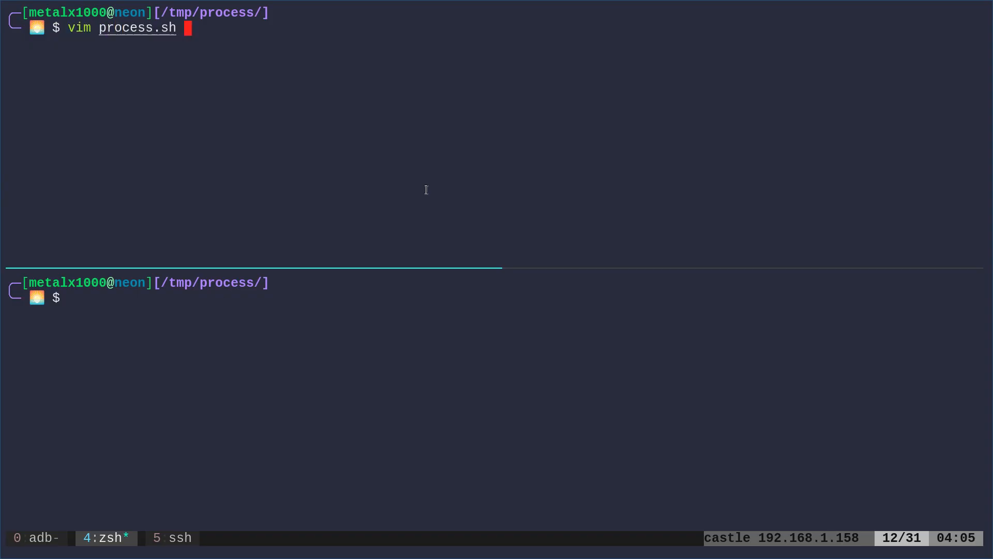
key("Return")
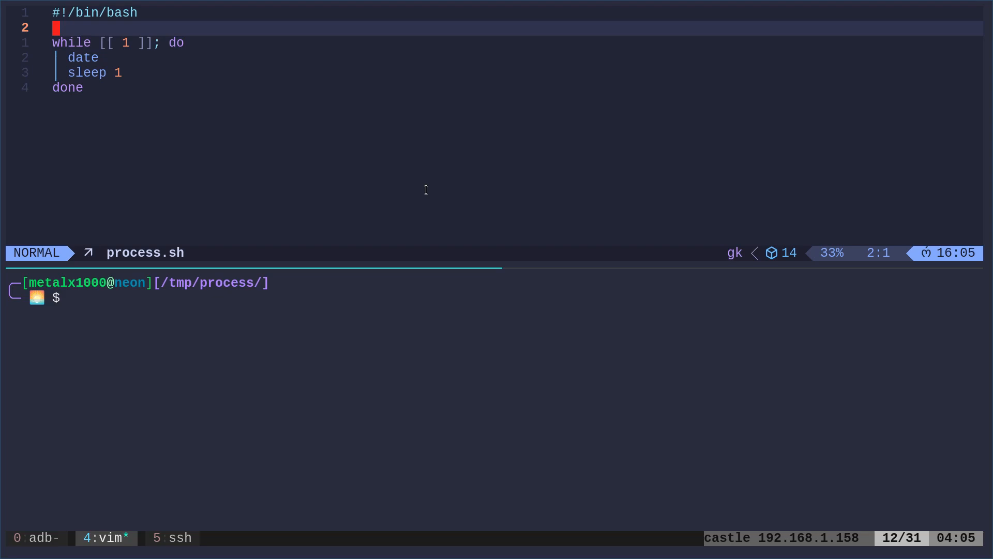
type("pidof -o %PPID -x \"$0\" >/dev/null && echo \"ERROR: Script $0 already running\" && exit 1")
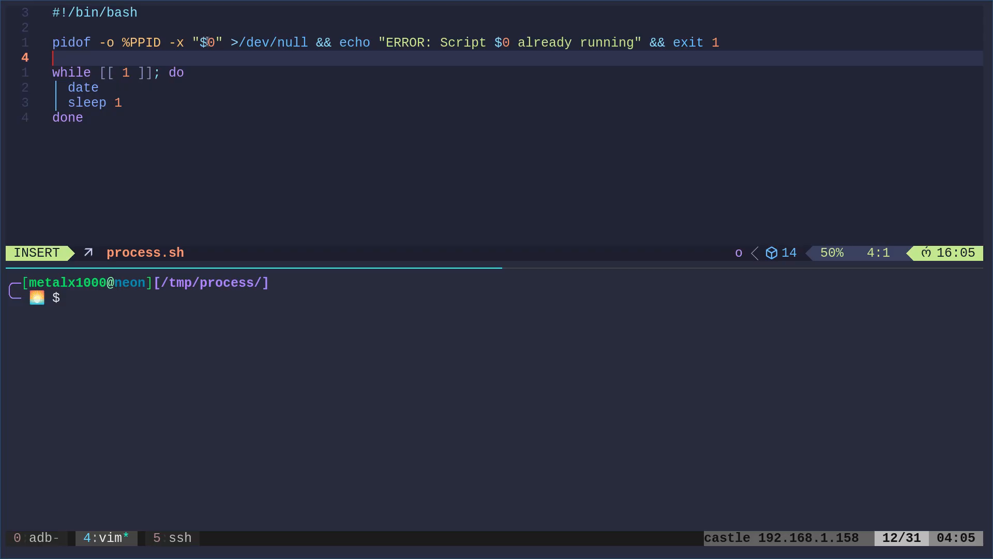
mouse_move(68, 48)
type("pi")
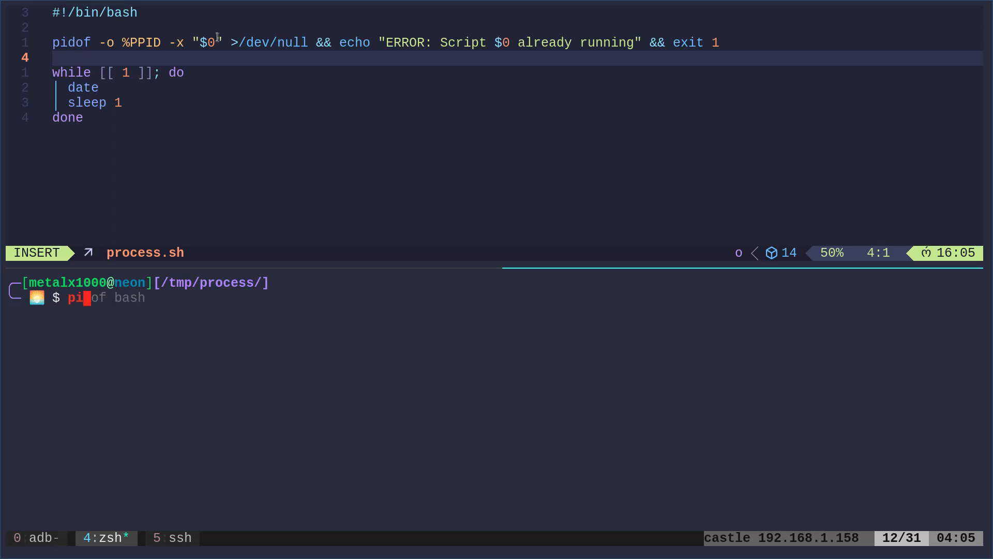
key("Return")
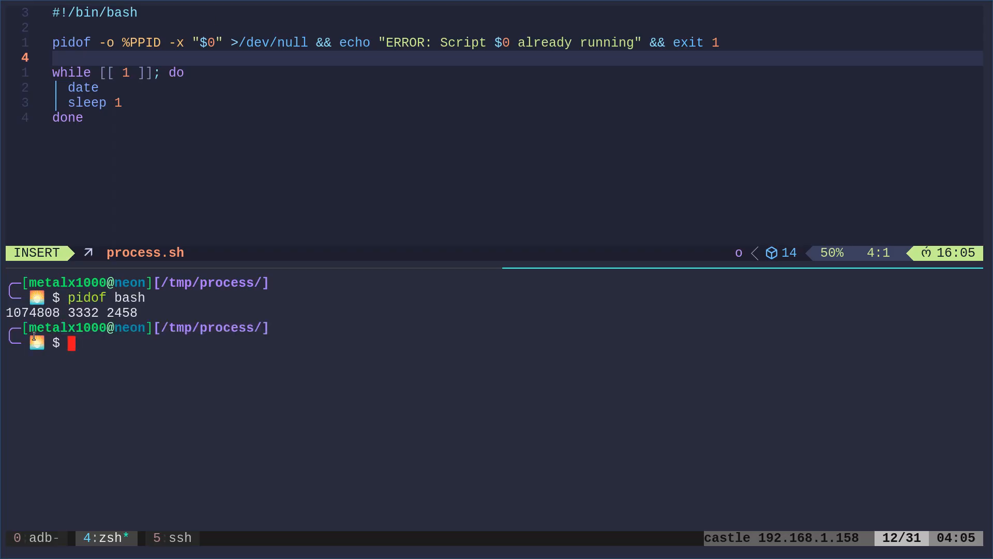
double_click(82, 313)
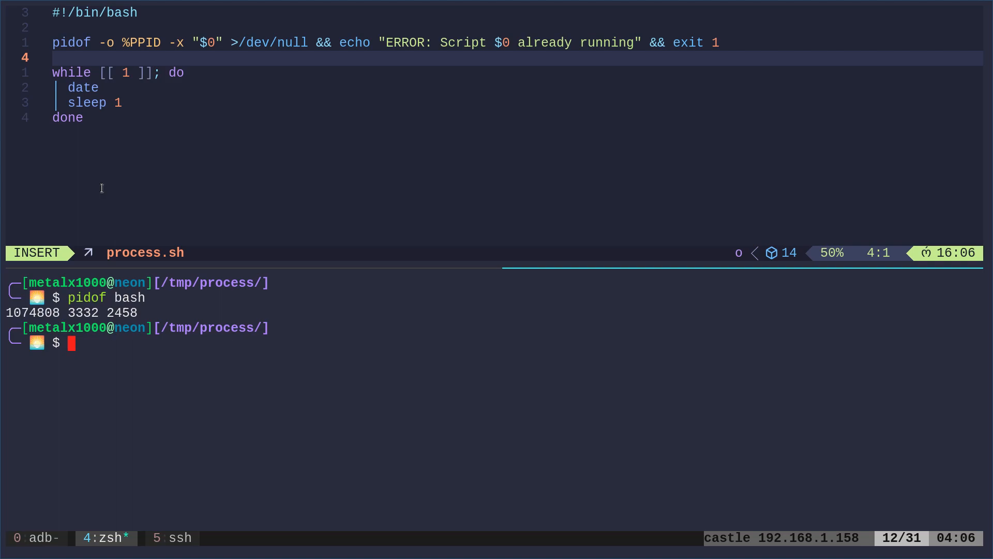
mouse_move(194, 48)
type("man")
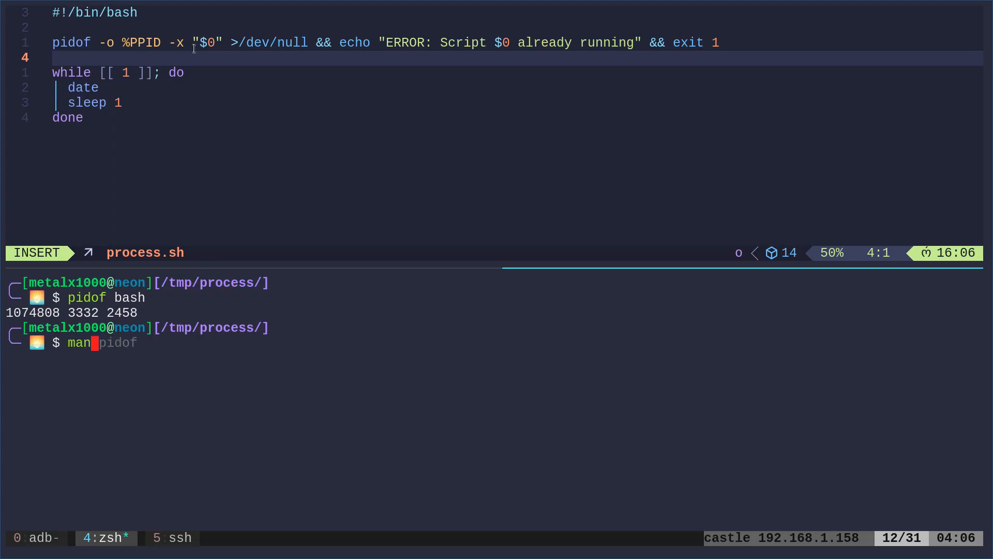
- Read the pidof man page's -o omitpid and -x options, highlighting %PPID
key("Return")
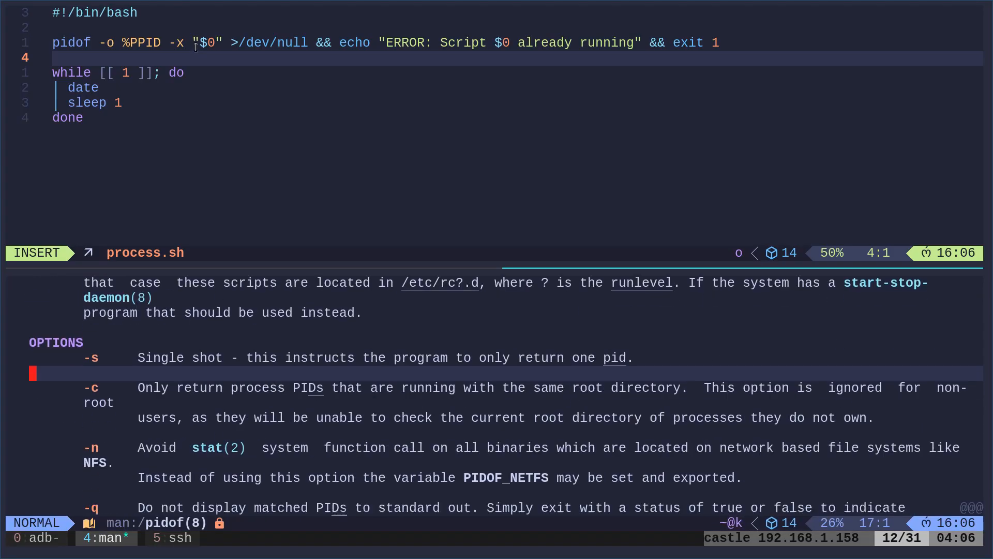
scroll("down", 3)
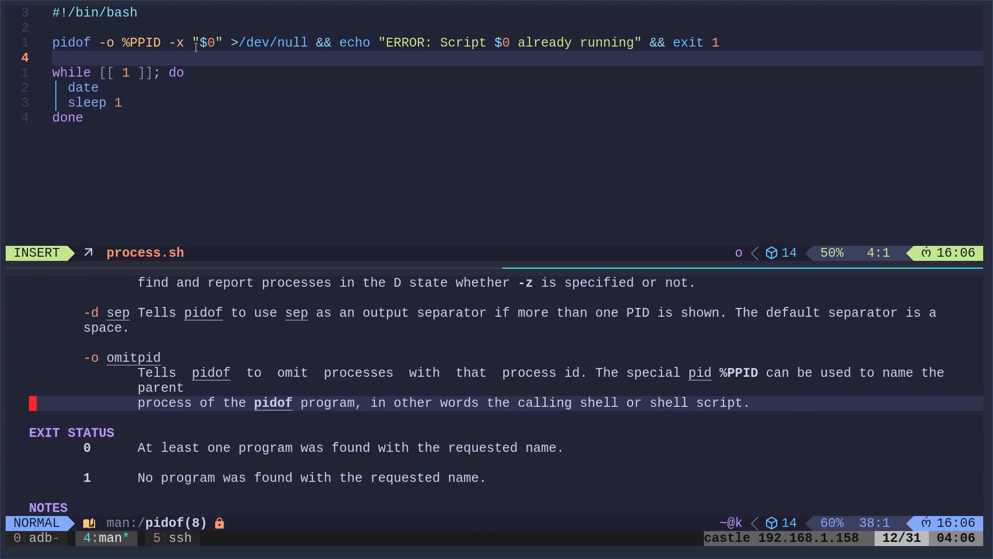
double_click(133, 358)
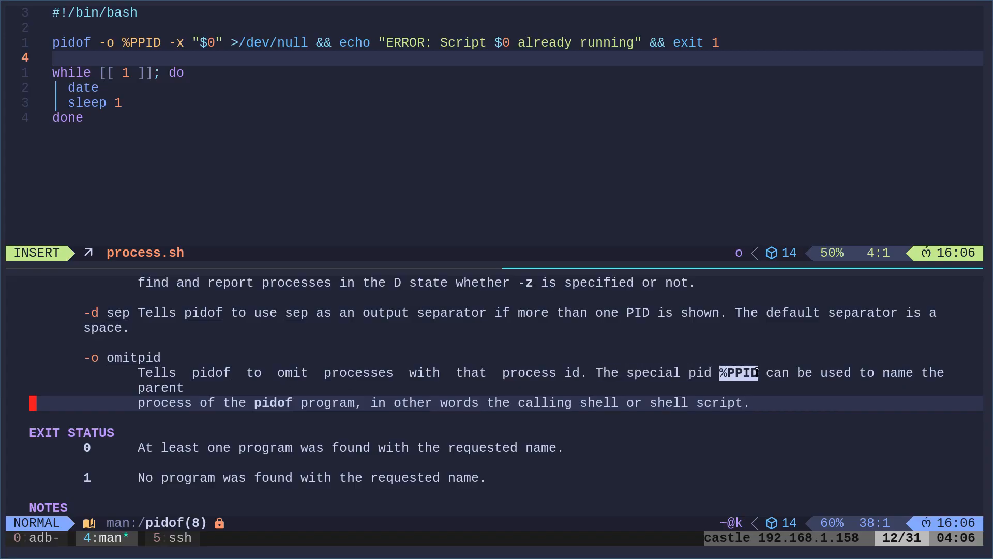
mouse_move(663, 352)
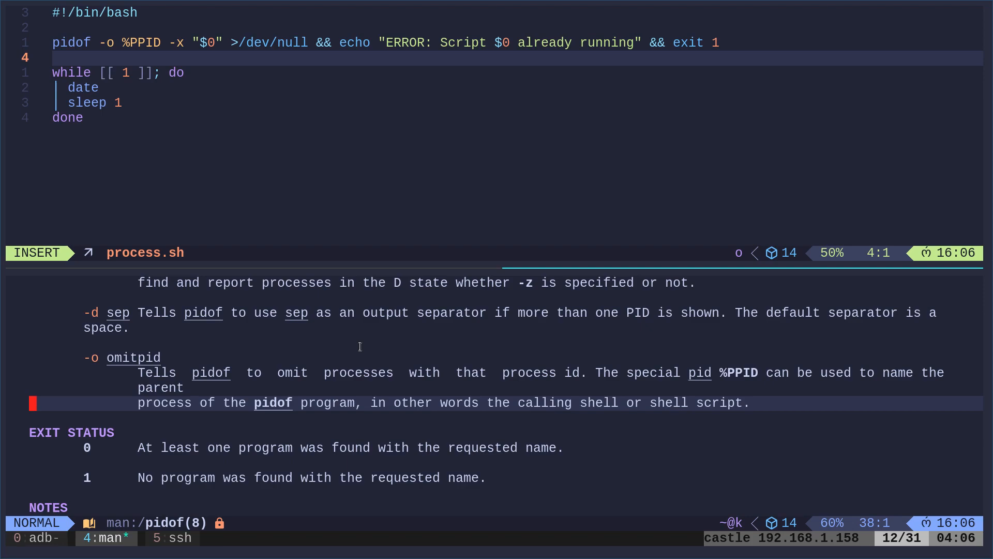
scroll("up", 3)
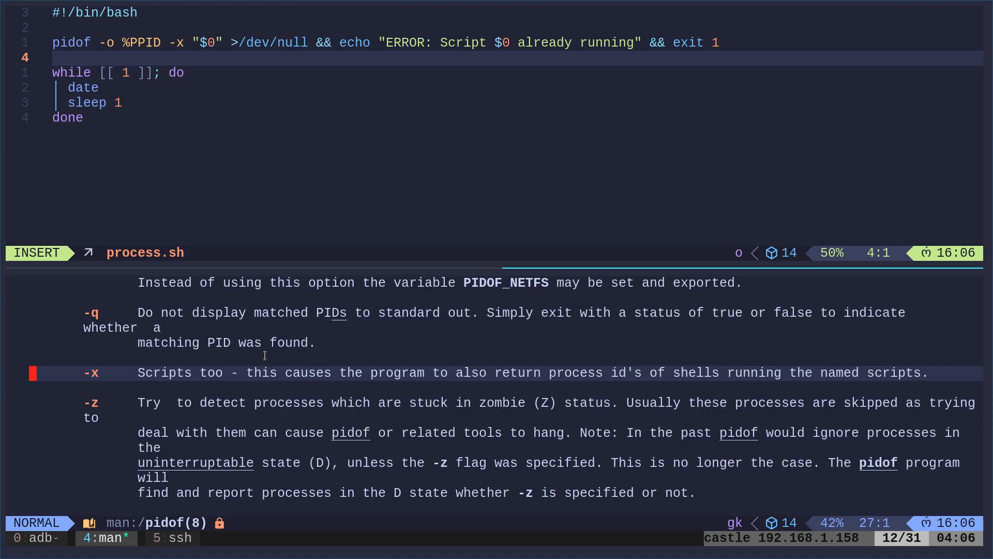
mouse_move(361, 385)
type("./process.sh")
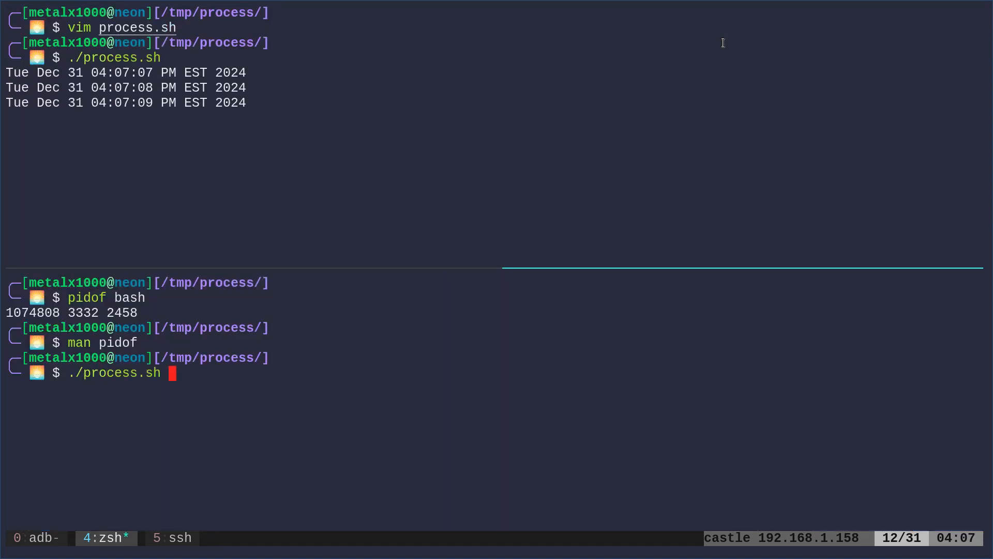
- See a second process.sh print the already-running error, stop the first copy, then switch to ssh
key("Return")
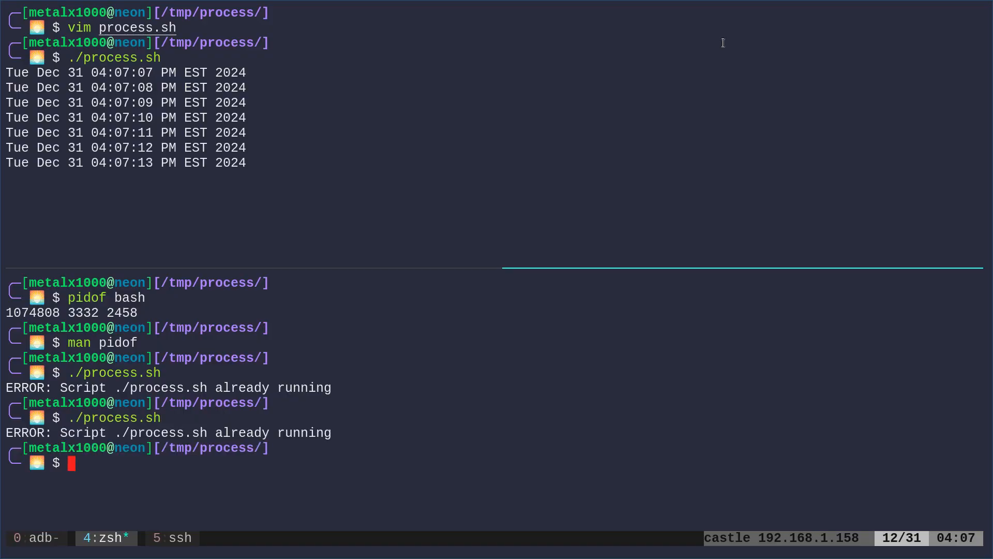
key("ctrl+c")
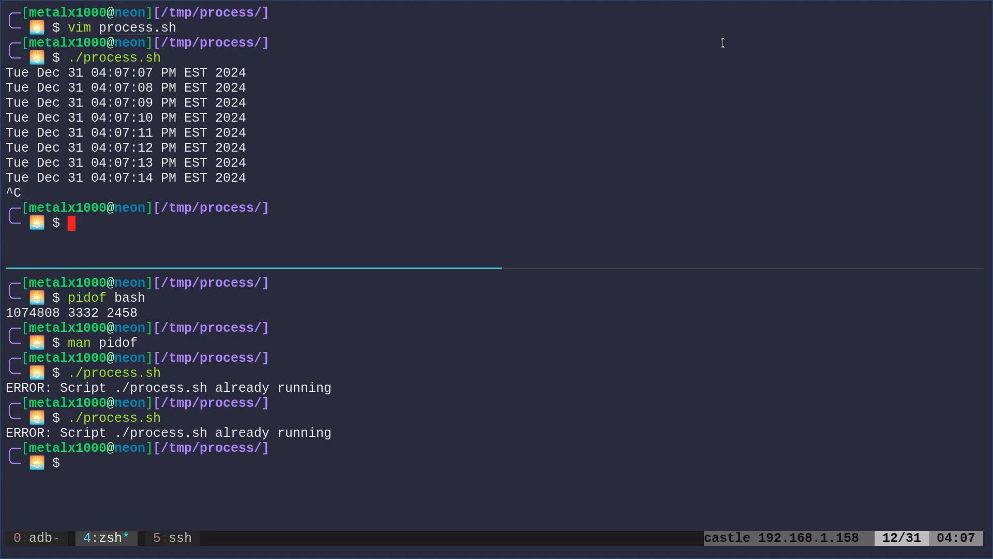
left_click(171, 537)
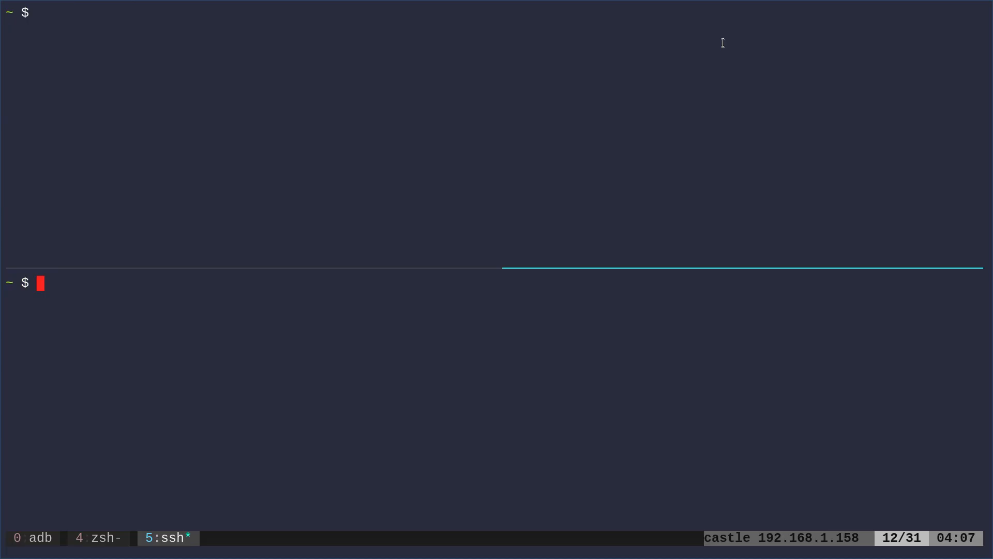
- Run the check-less process.sh in both Termux tmux panes, then stop the looping date script
key("Up")
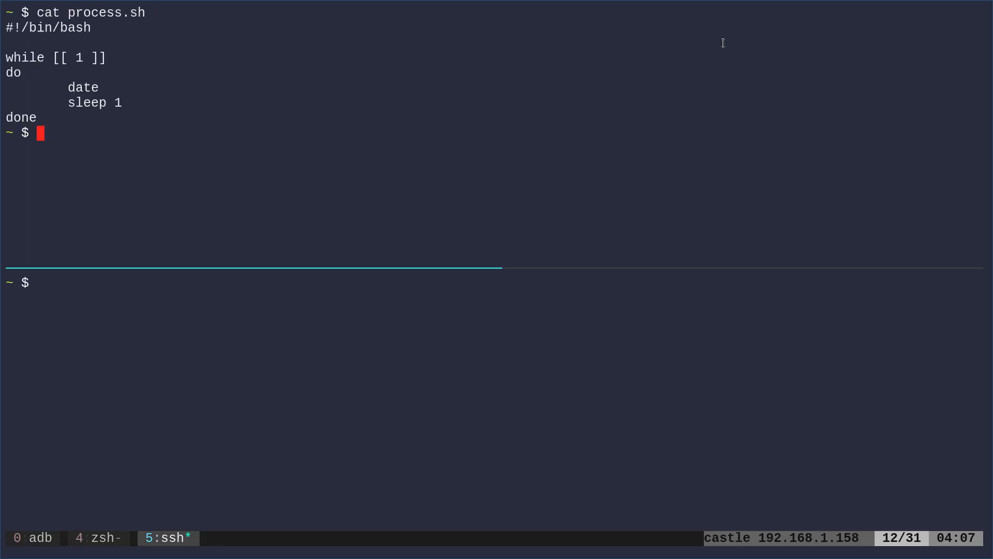
type("vim p[")
left_click(491, 282)
type("./process.sh")
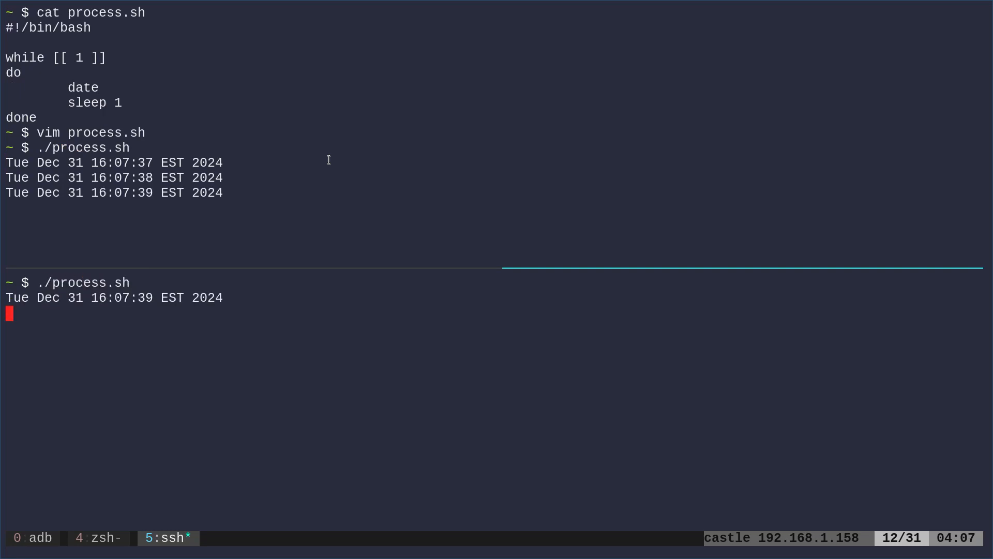
key("ctrl+c")
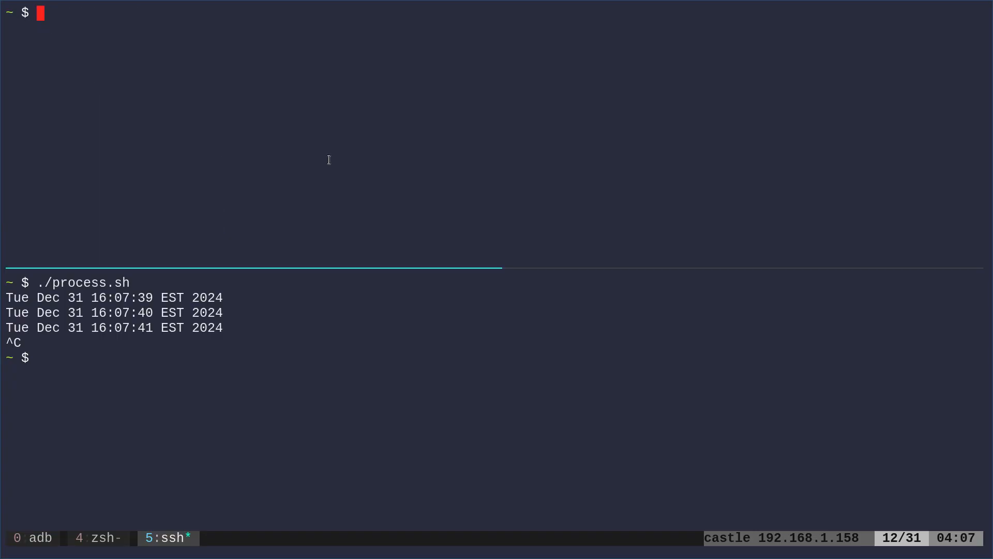
- Show Termux pidof's usage with pidof and pidof -h, then begin typing busybox pidof
type("pi")
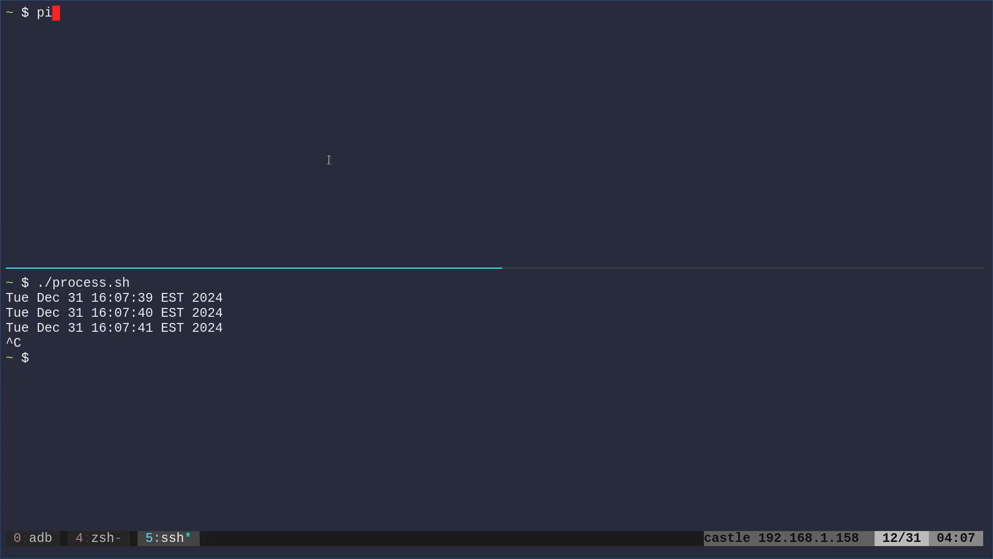
type("dof")
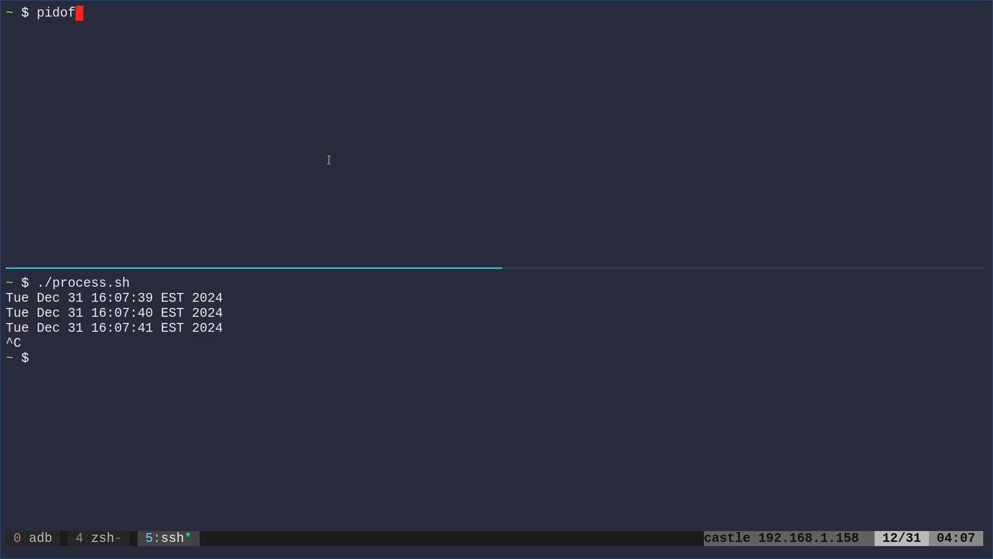
key("Return")
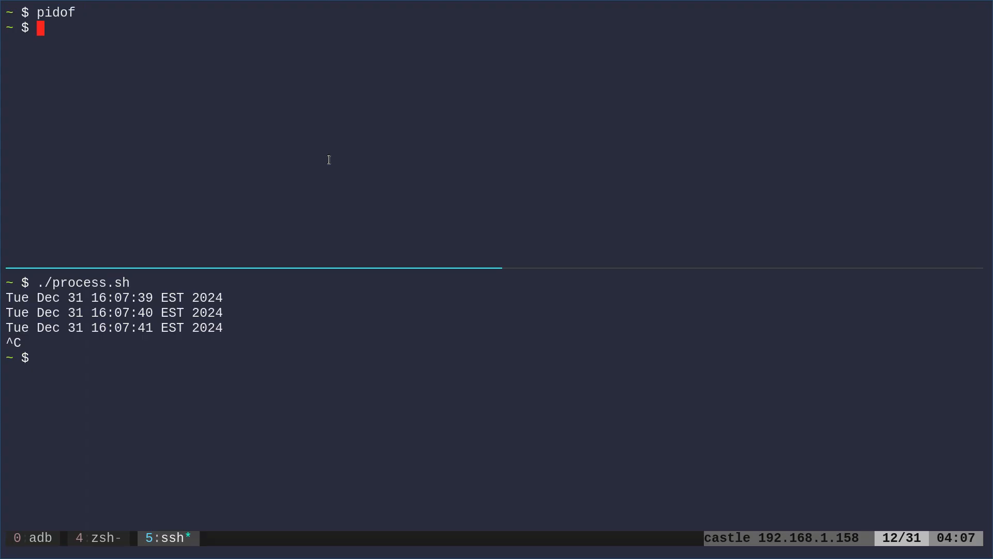
key("Return")
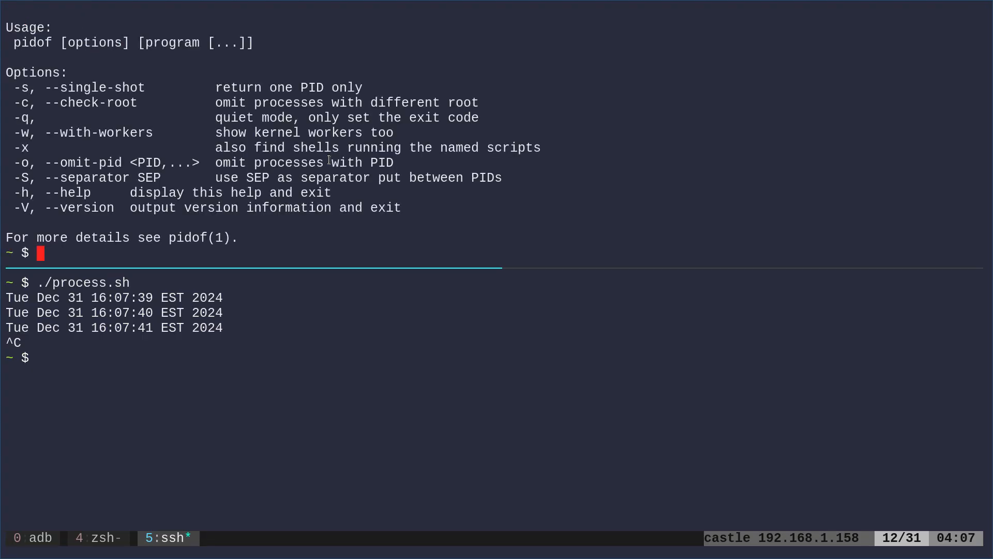
type("busy")
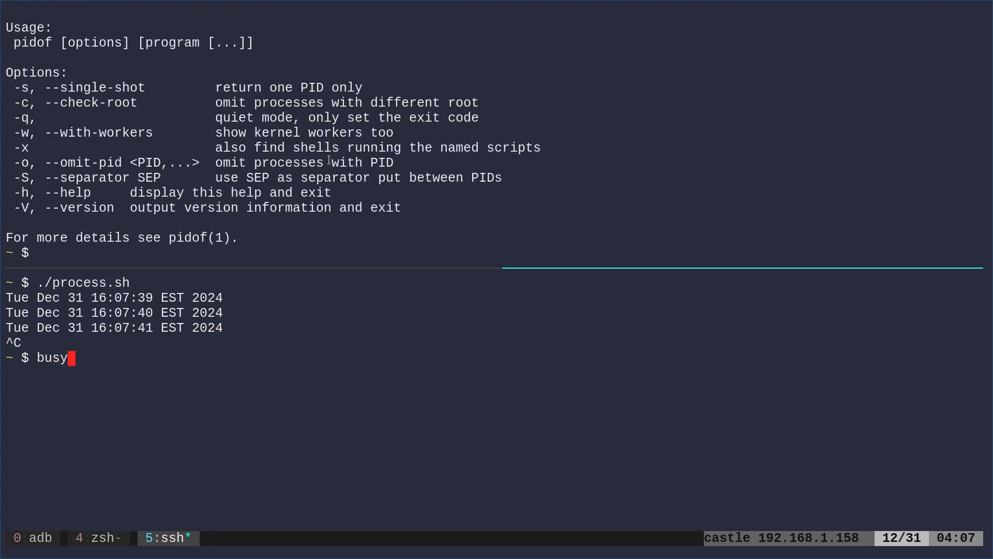
type("box")
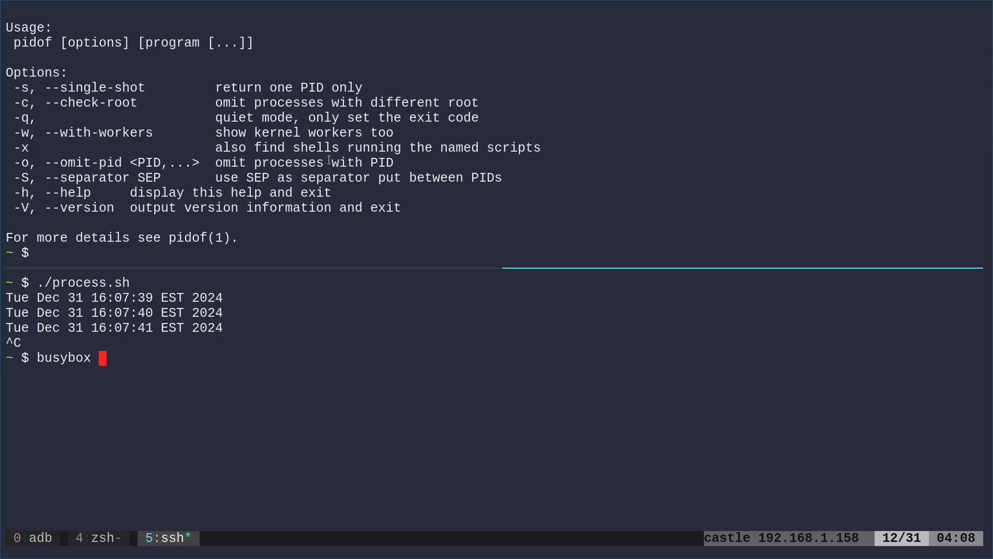
type("pido")
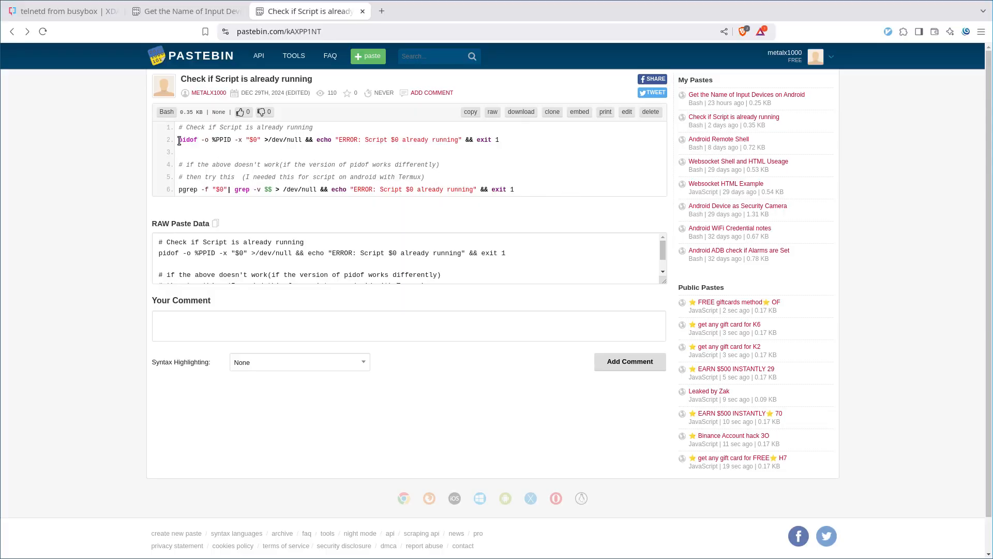
- Select the pidof guard line in the Pastebin 'Check if Script is already running' paste
double_click(188, 140)
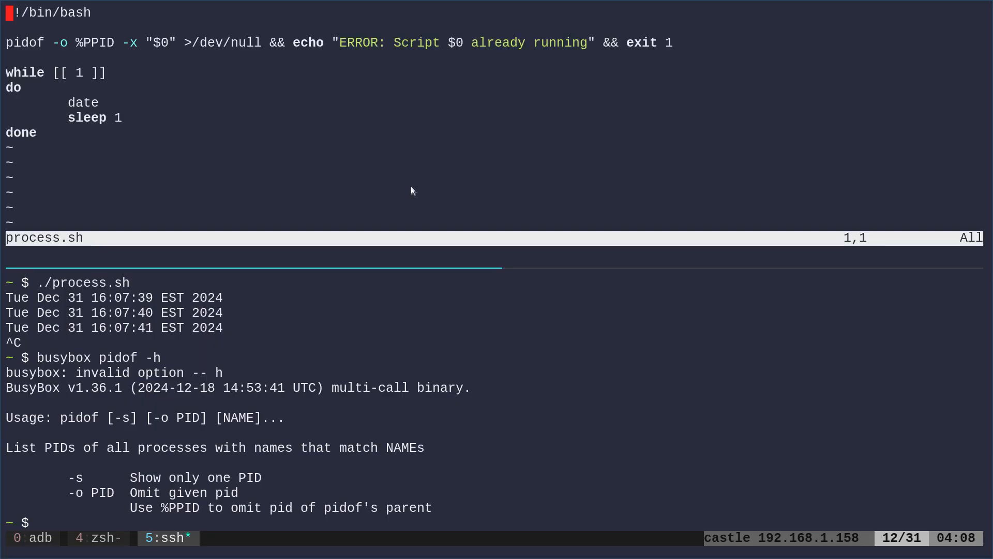
- Replace the pidof guard with a pgrep | grep -v $$ check ending in exit 1
key("o")
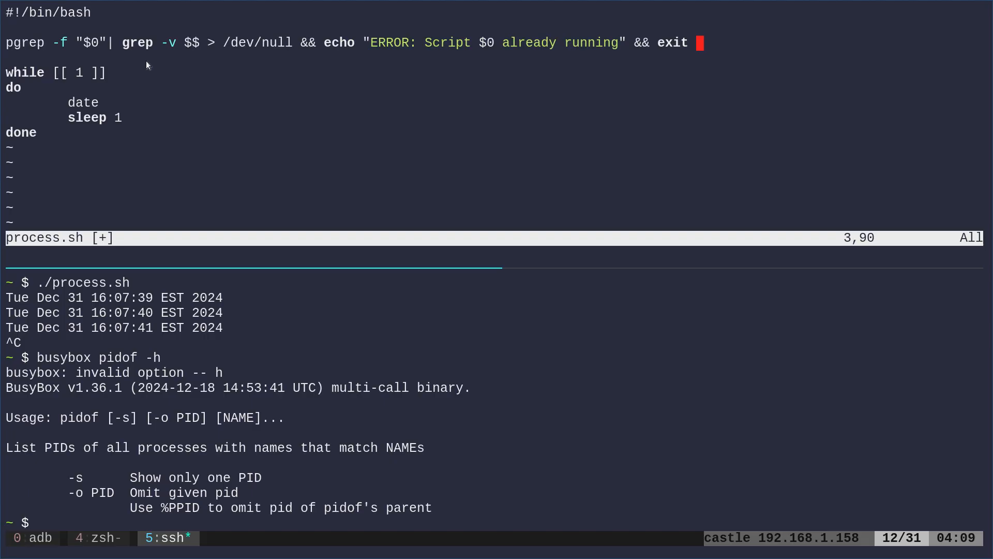
mouse_move(14, 50)
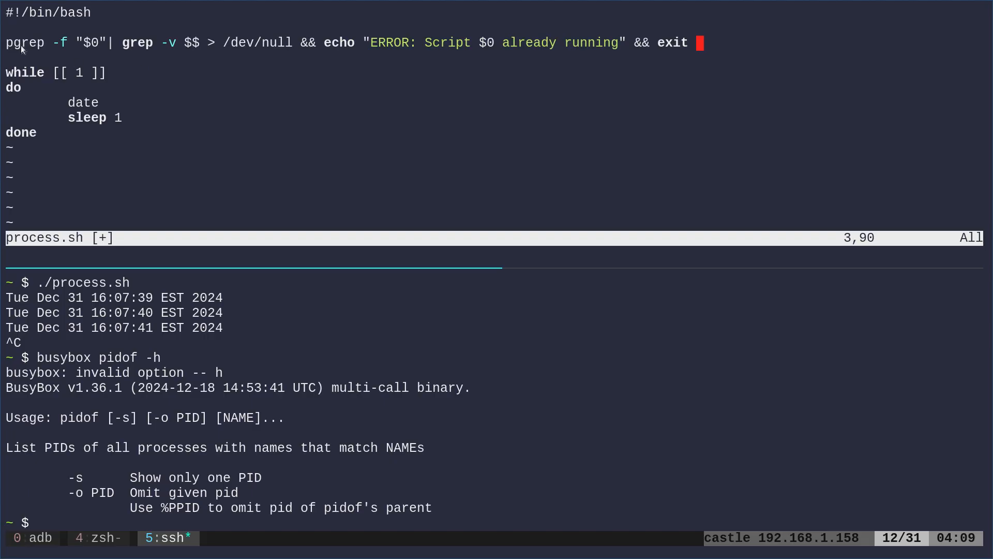
mouse_move(87, 50)
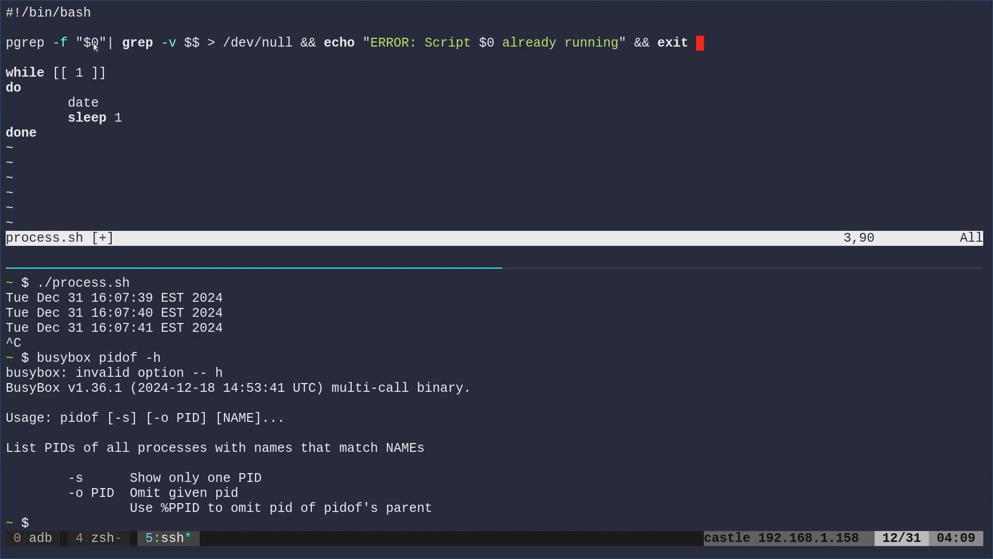
mouse_move(133, 54)
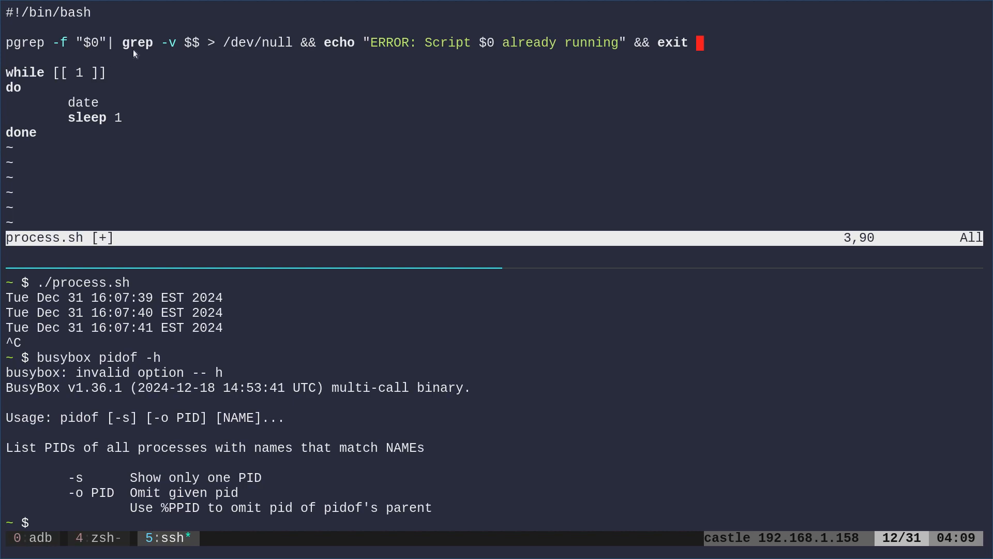
mouse_move(61, 48)
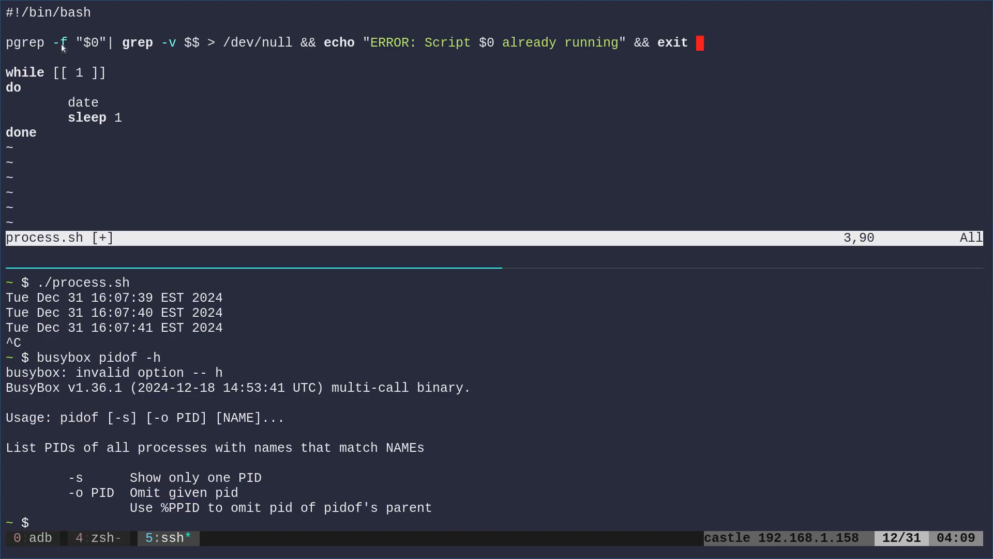
mouse_move(111, 50)
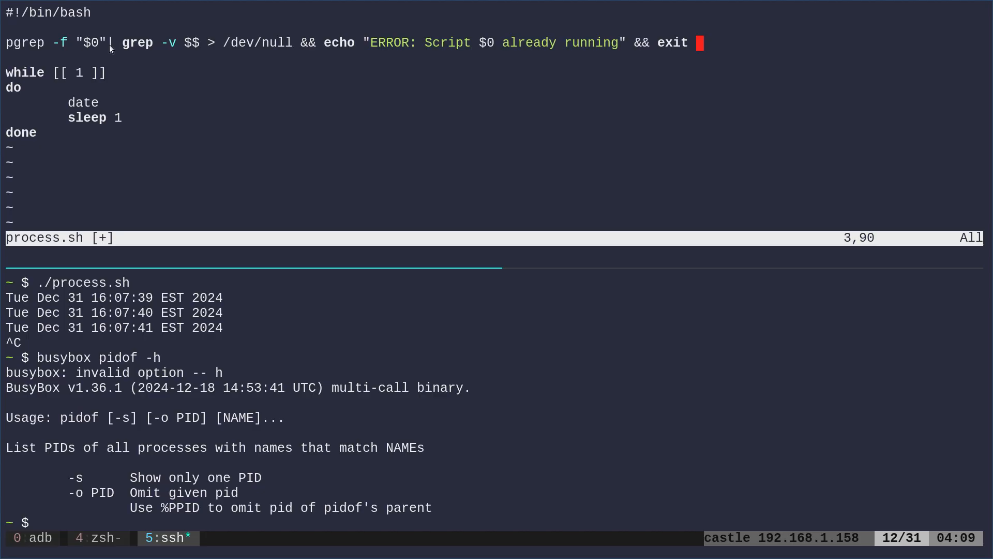
mouse_move(170, 46)
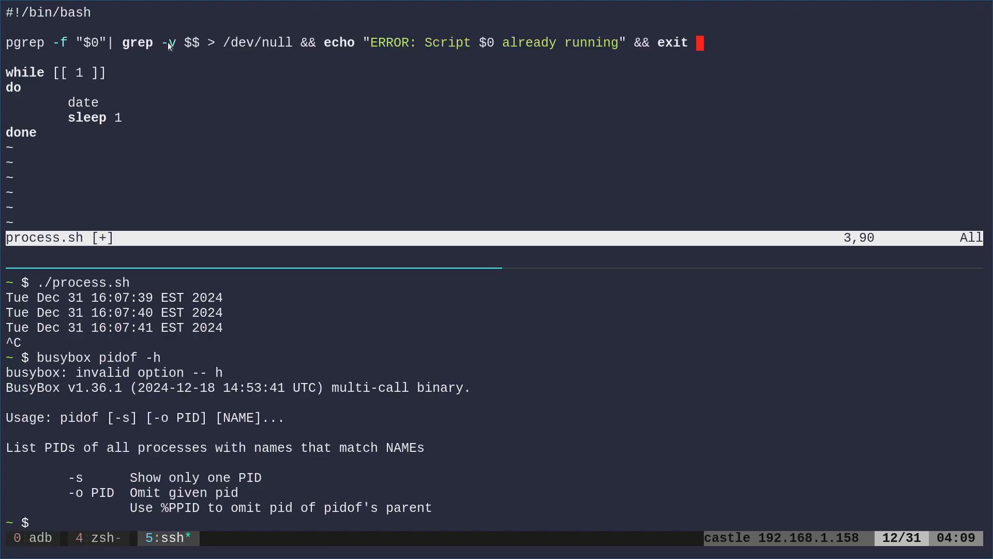
mouse_move(188, 52)
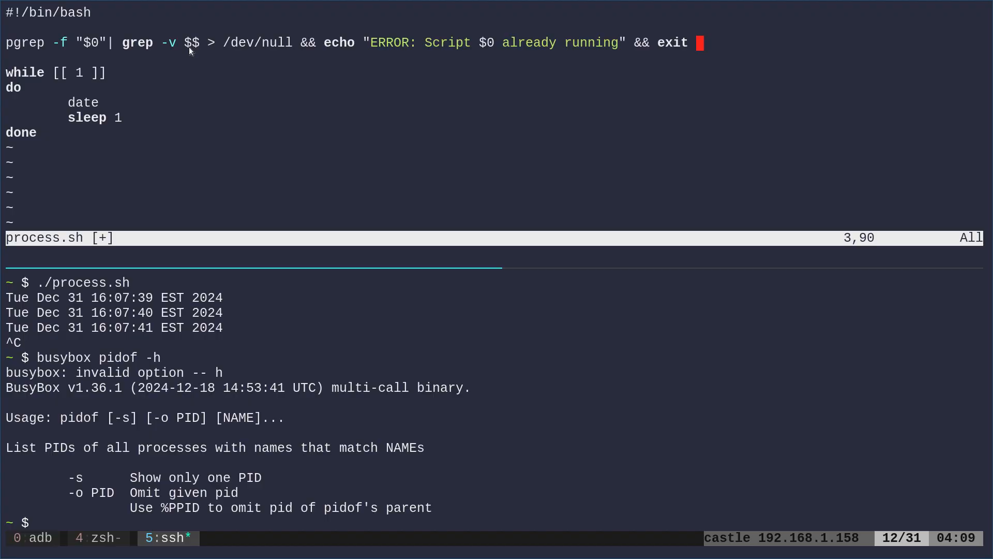
mouse_move(234, 48)
type(" 1")
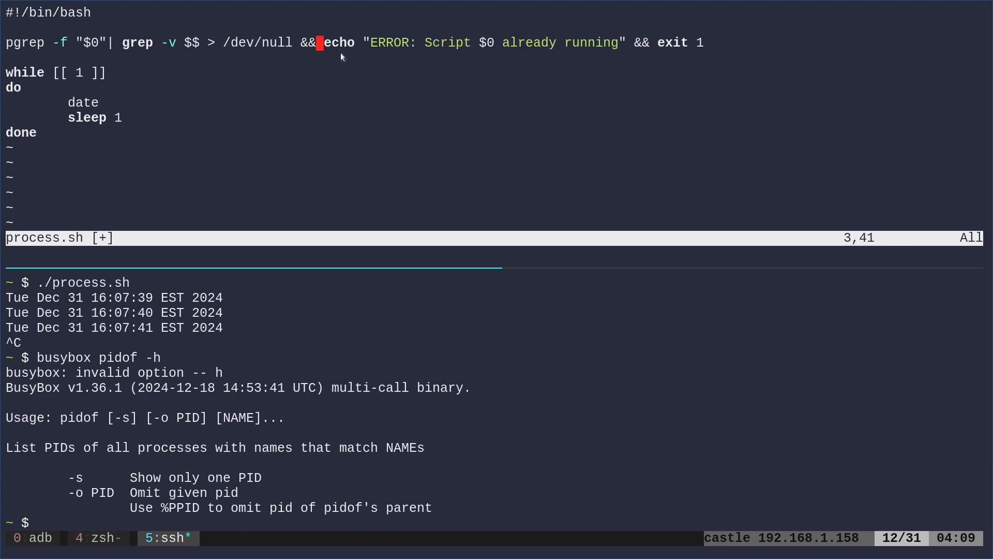
mouse_move(509, 50)
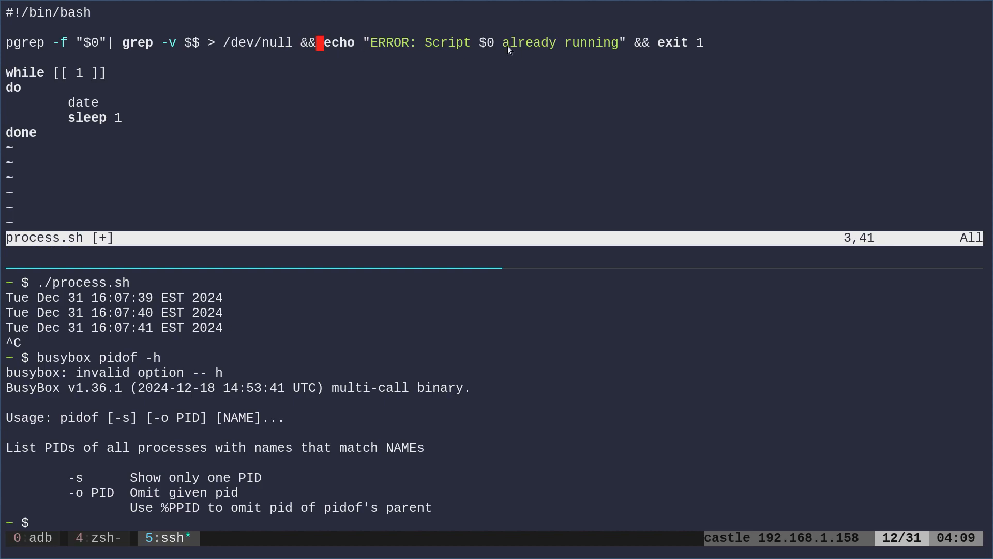
mouse_move(658, 49)
type("./process.sh")
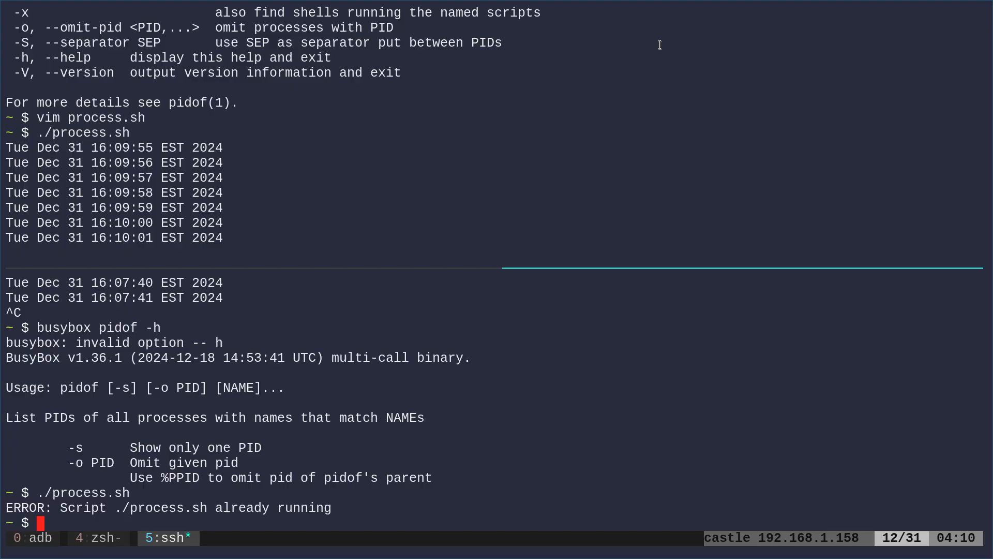
- Confirm the pgrep guard blocks a second launch, then switch to the adb Android window
left_click(31, 538)
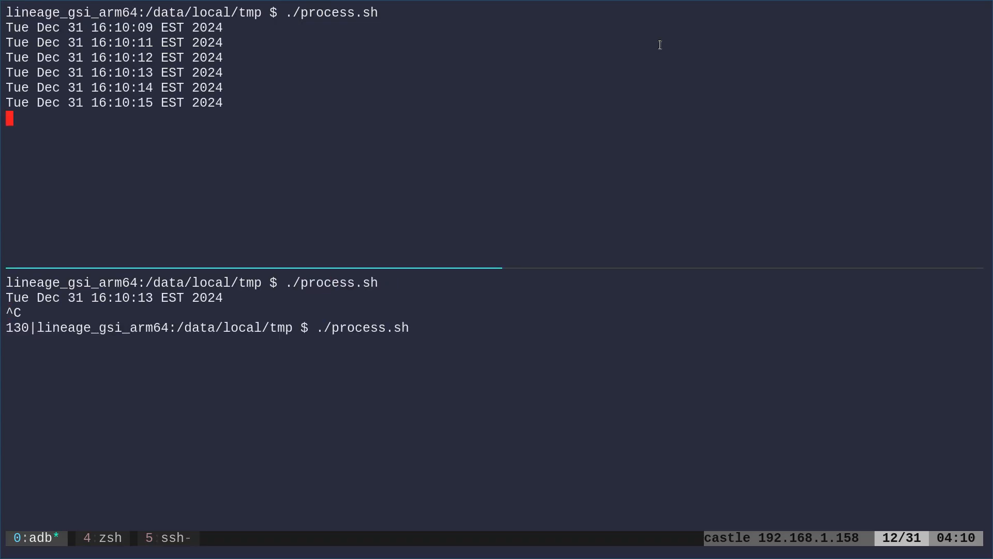
- Open process.sh in vim in the top pane and show Toybox pidof --help options below
type("vim process.sh")
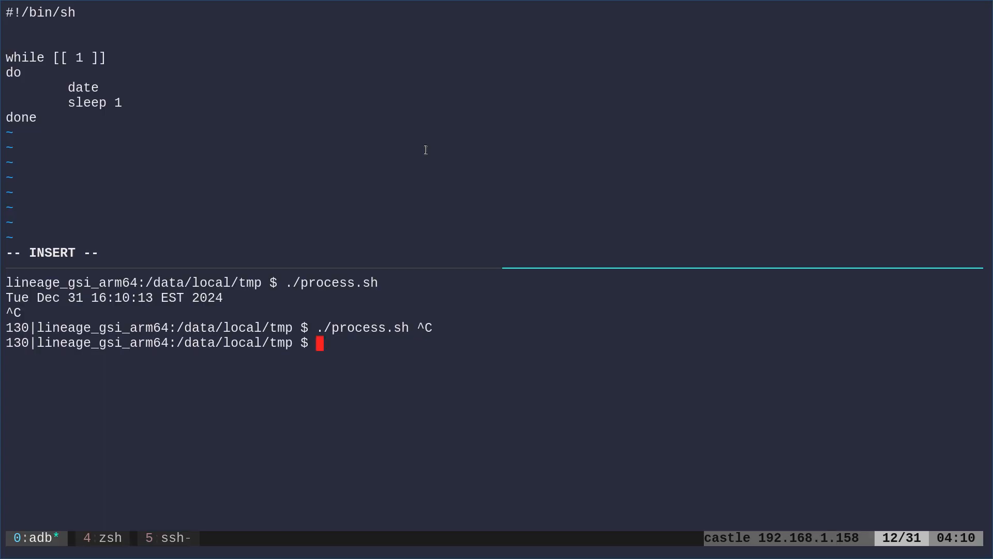
type("pi")
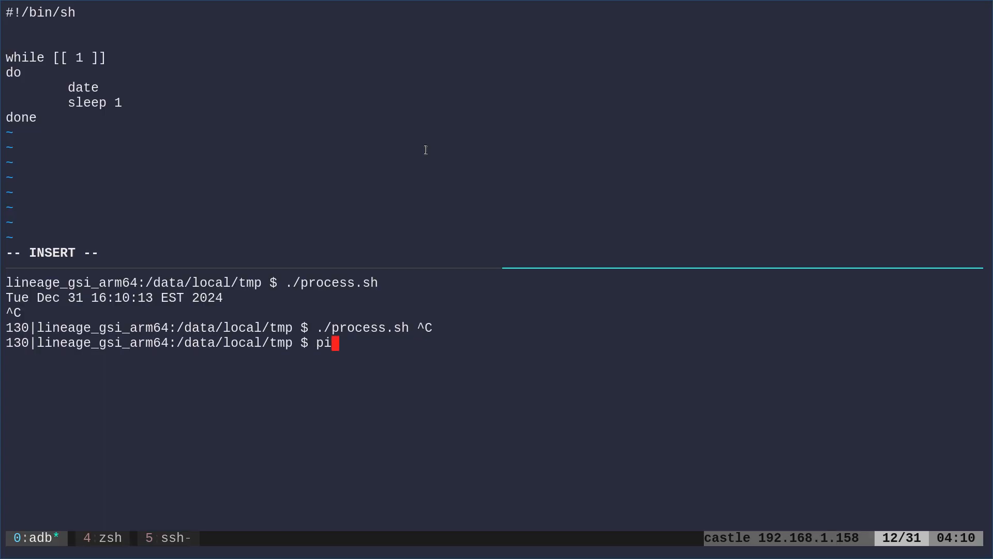
type("dof -h")
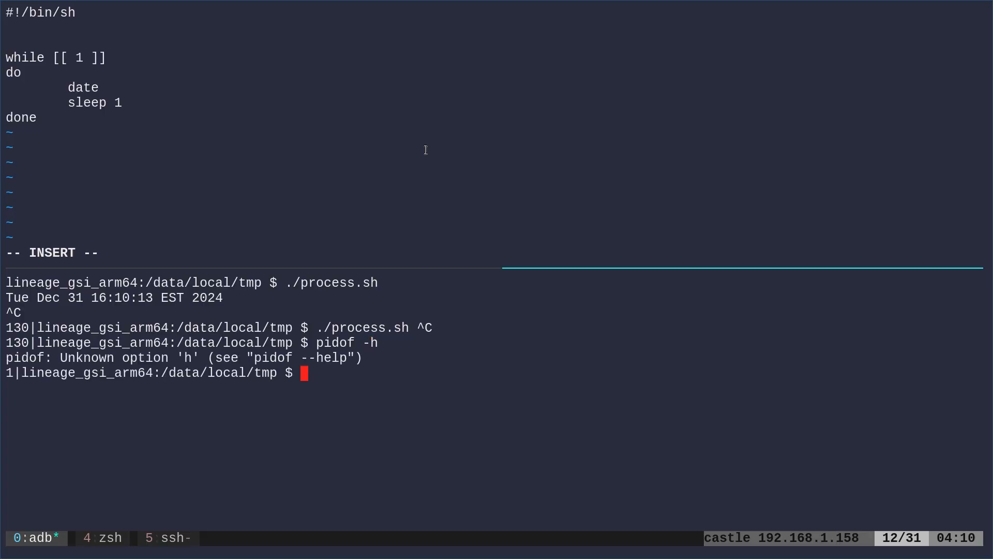
type("pidof --help")
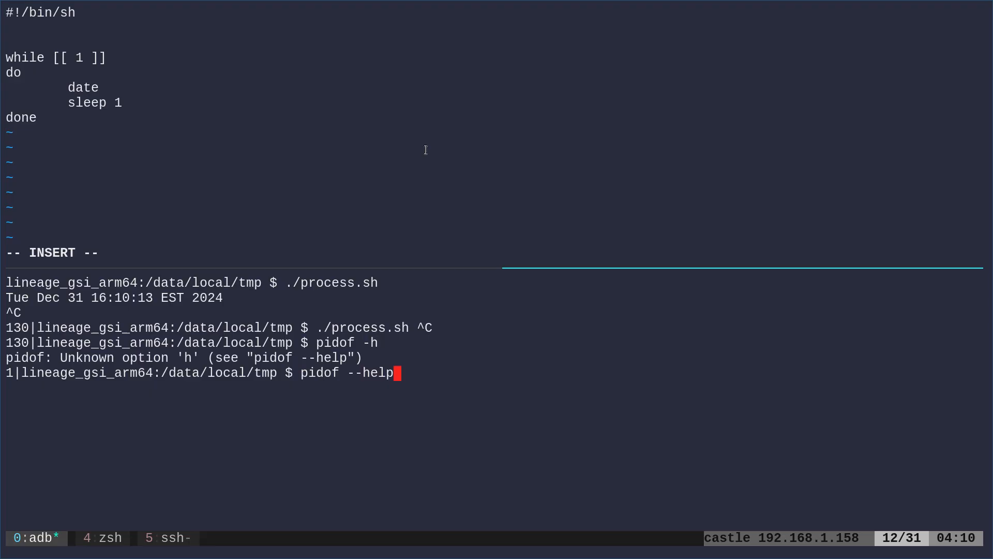
key("Return")
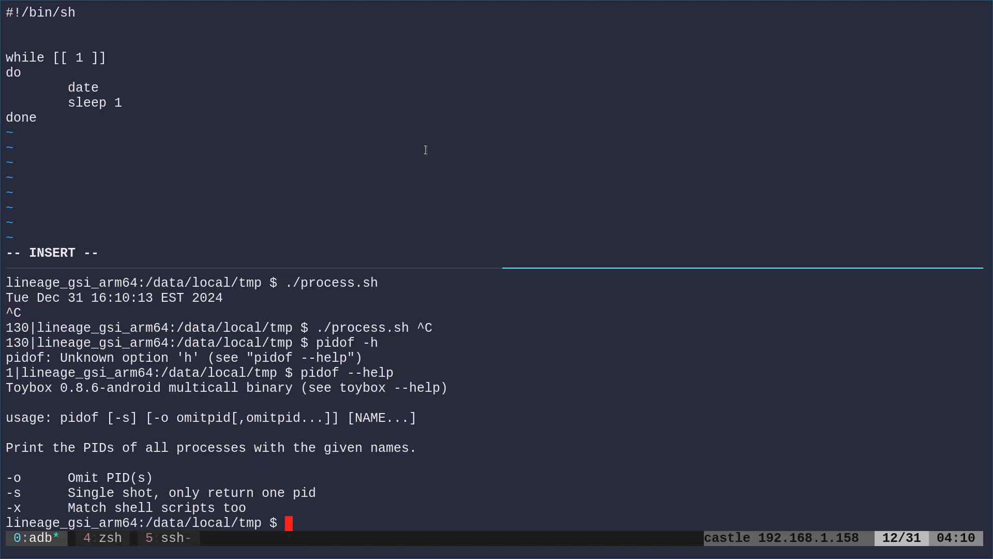
mouse_move(208, 150)
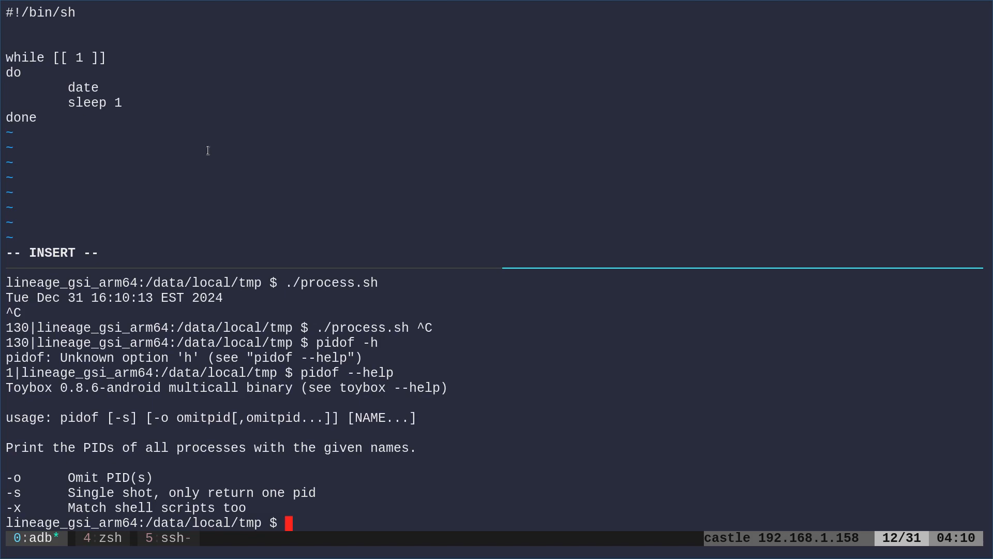
mouse_move(172, 428)
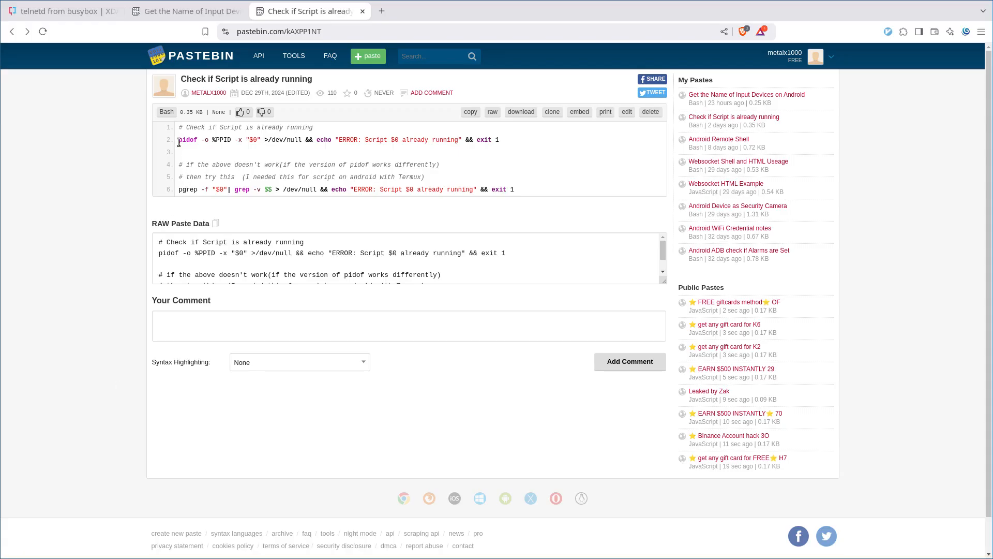
- Select the one-line pidof already-running check on the Pastebin paste
triple_click(335, 139)
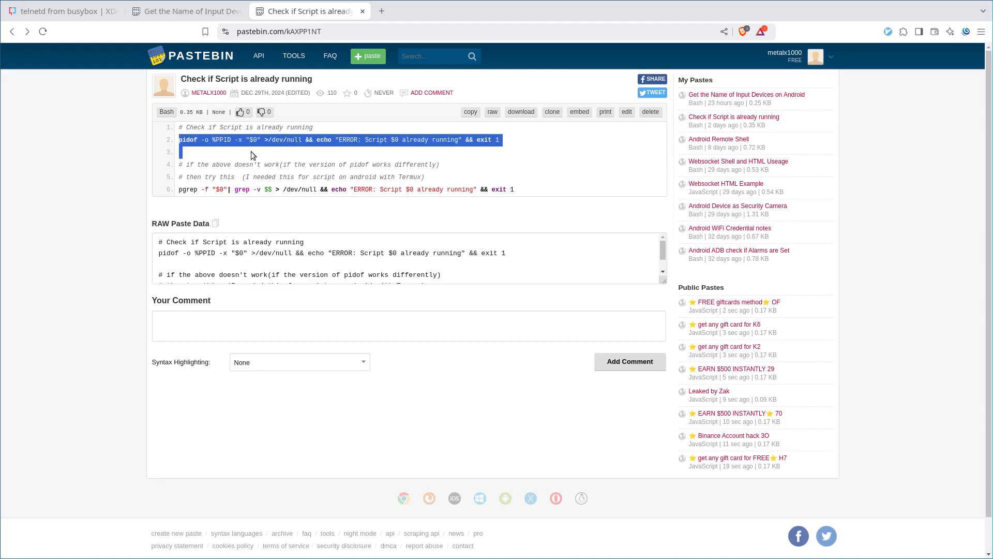
double_click(222, 139)
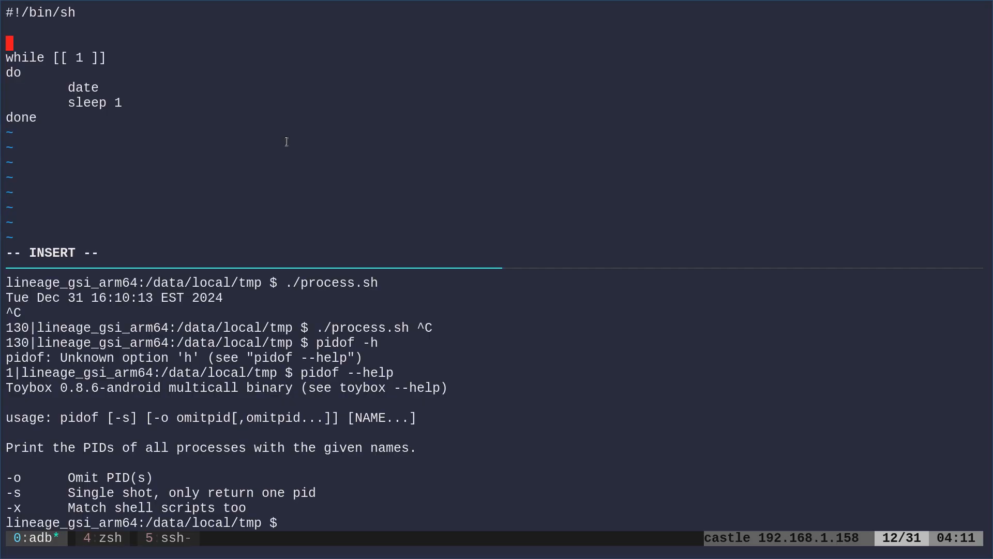
- Add the pidof already-running guard line to process.sh and launch the script again
type("pidof -o %PPID -x \"$0\" >/dev/null && echo \"ERROR: Script $0 already running\" && exit 1")
type(".")
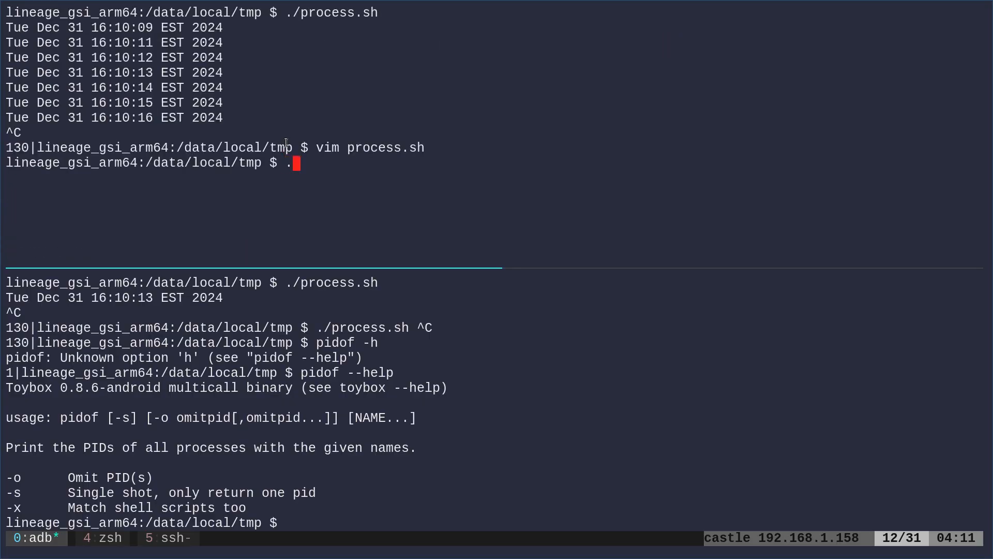
key("Return")
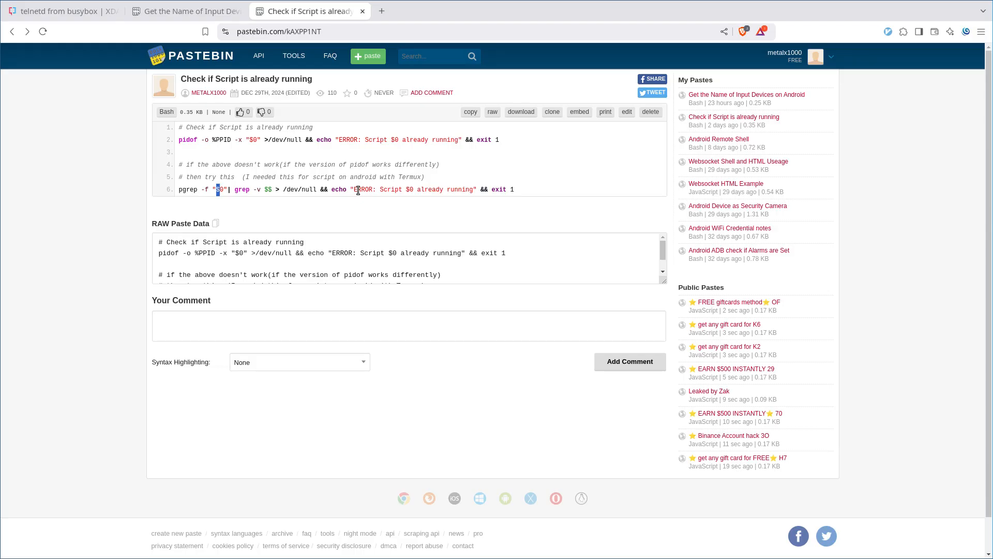
- Highlight the "$0" script-name argument in the paste's pgrep line
left_click_drag(218, 189, 272, 189)
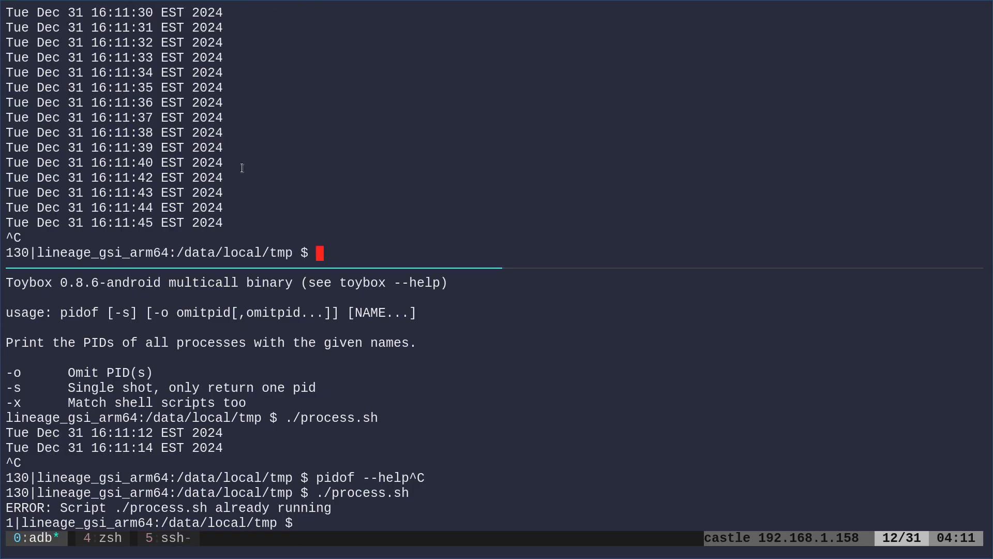
- Stop the looping script and run pidof --help in the top pane
type("pi")
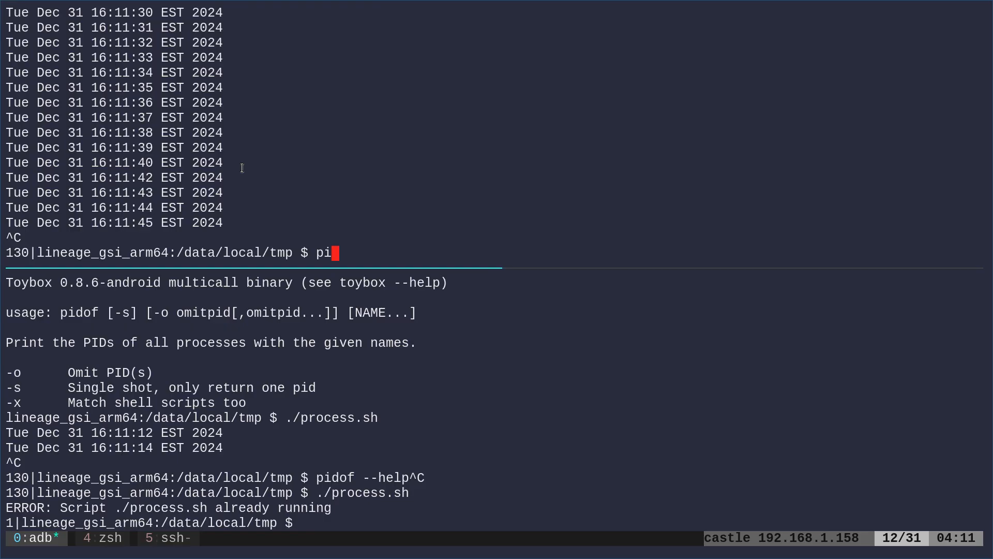
type("dof --help")
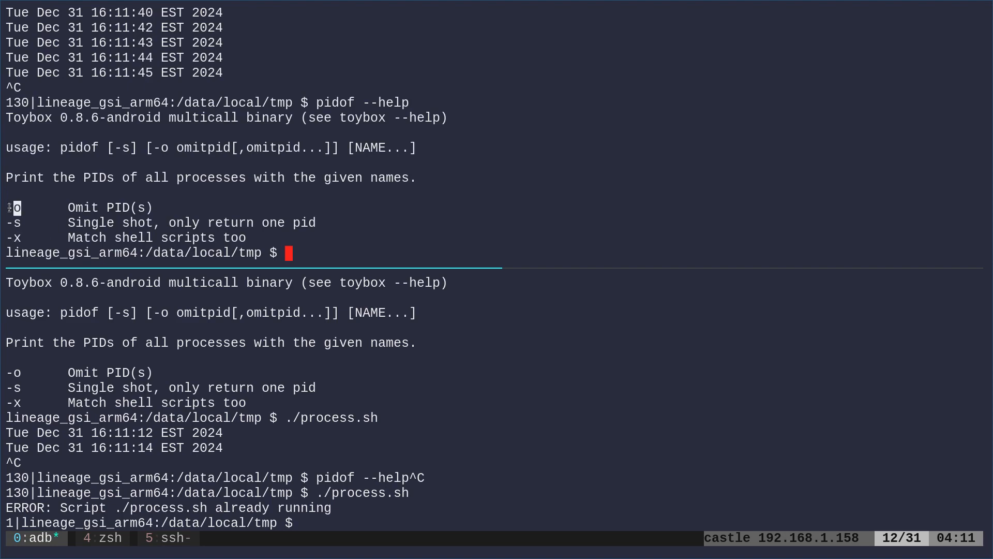
mouse_move(287, 205)
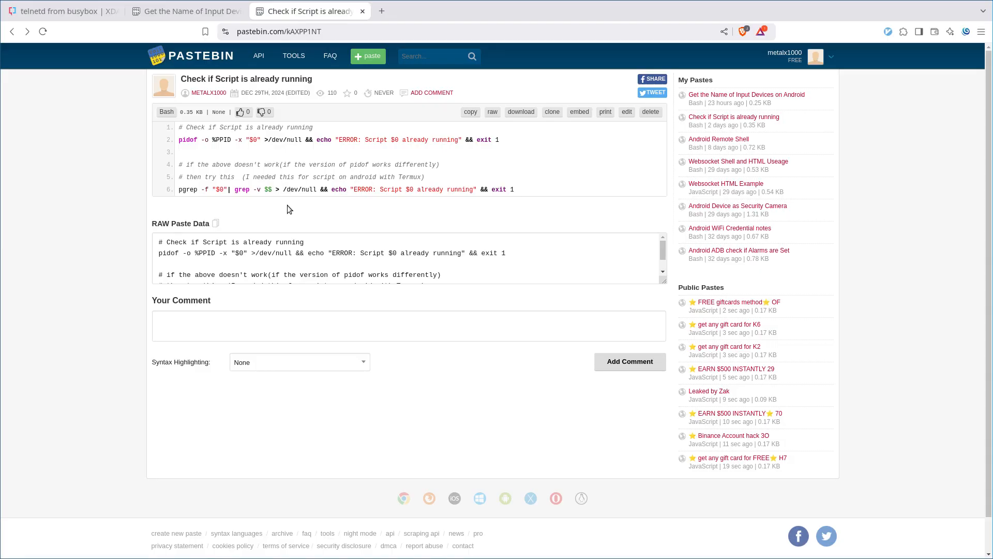
mouse_move(575, 191)
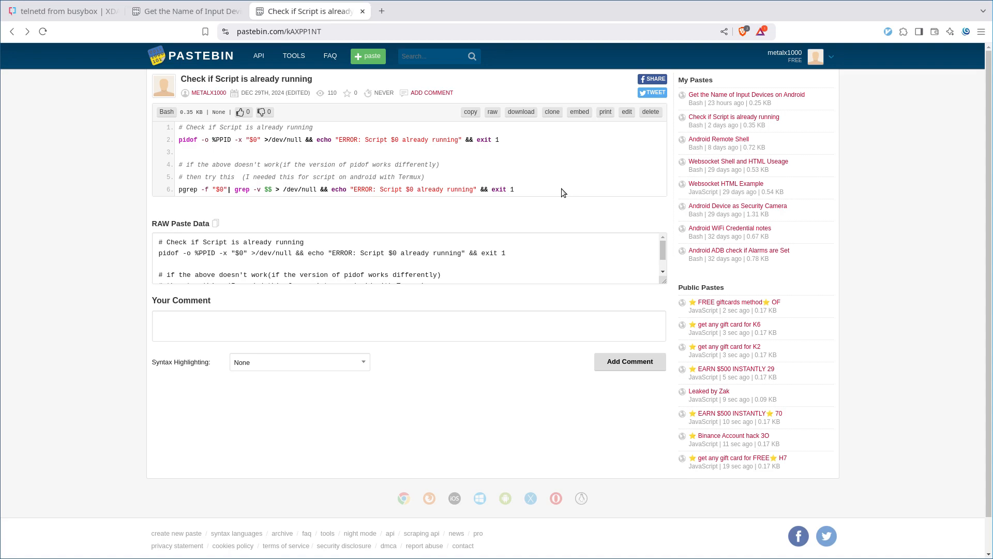
mouse_move(260, 192)
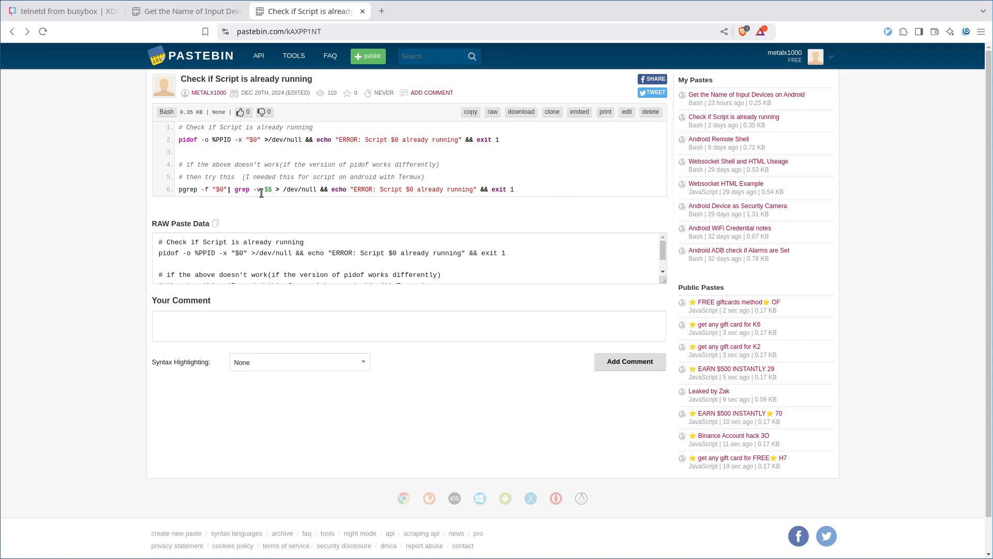
double_click(268, 189)
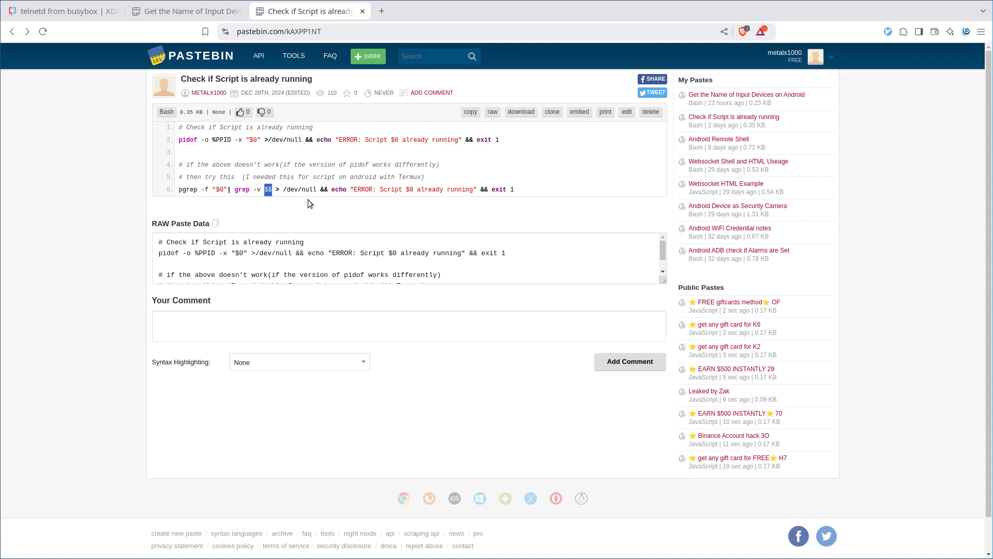
mouse_move(222, 147)
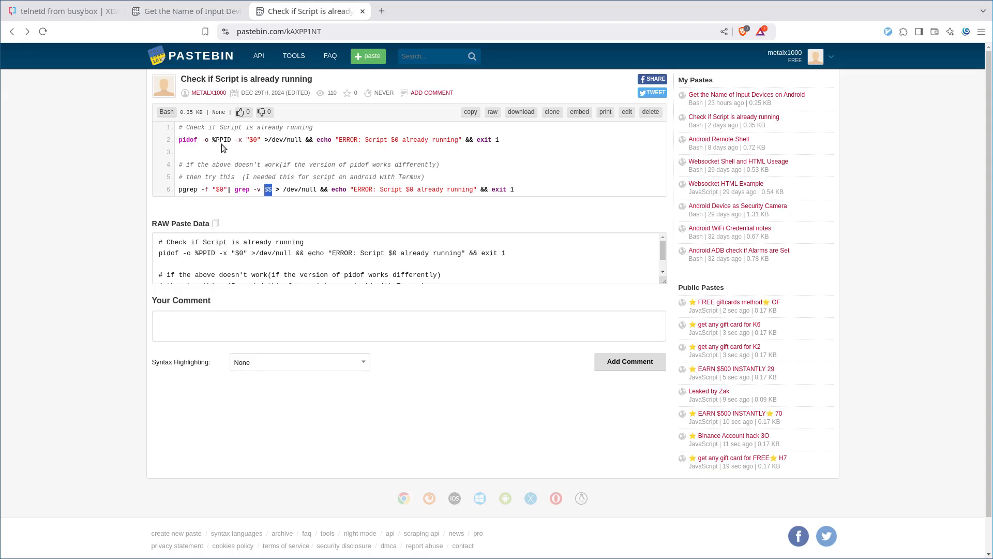
left_click_drag(201, 139, 259, 140)
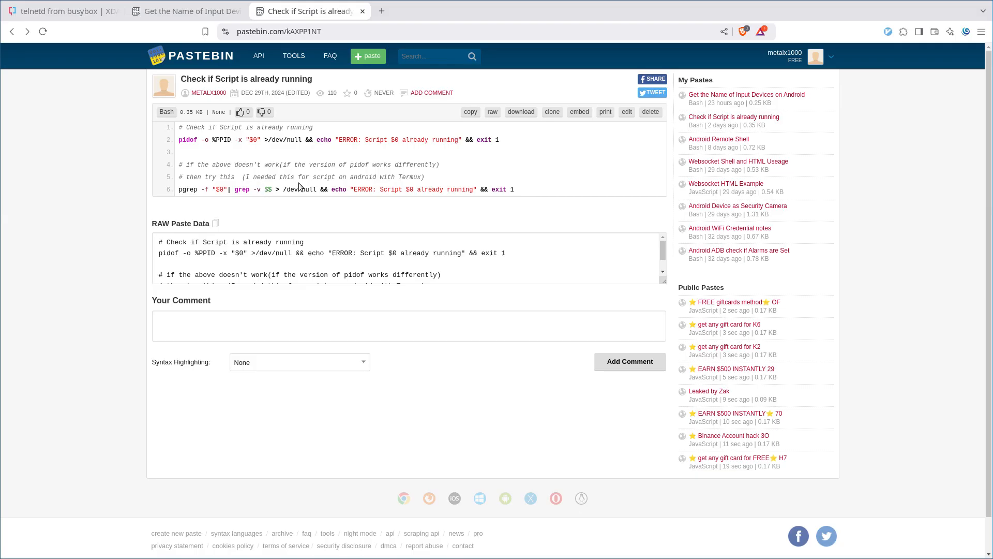
mouse_move(935, 242)
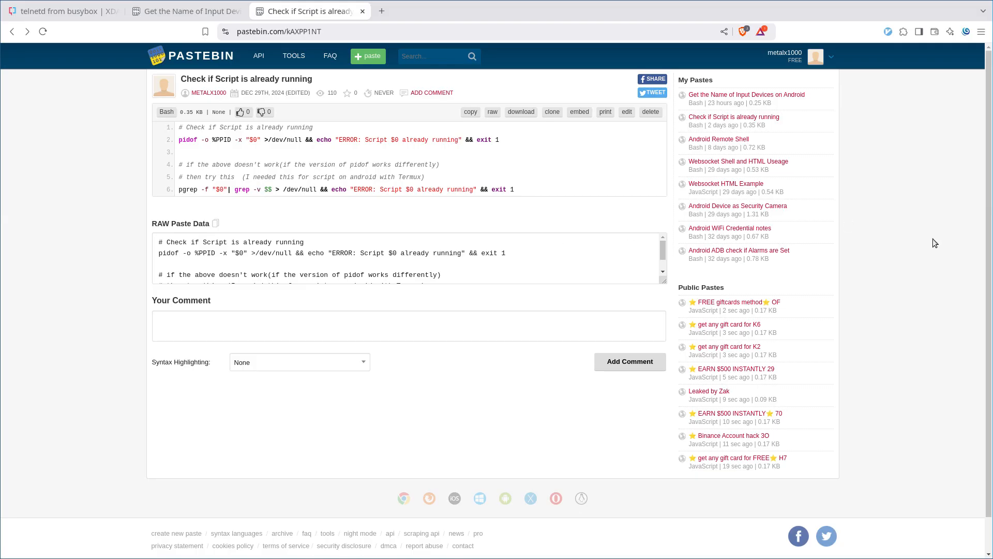